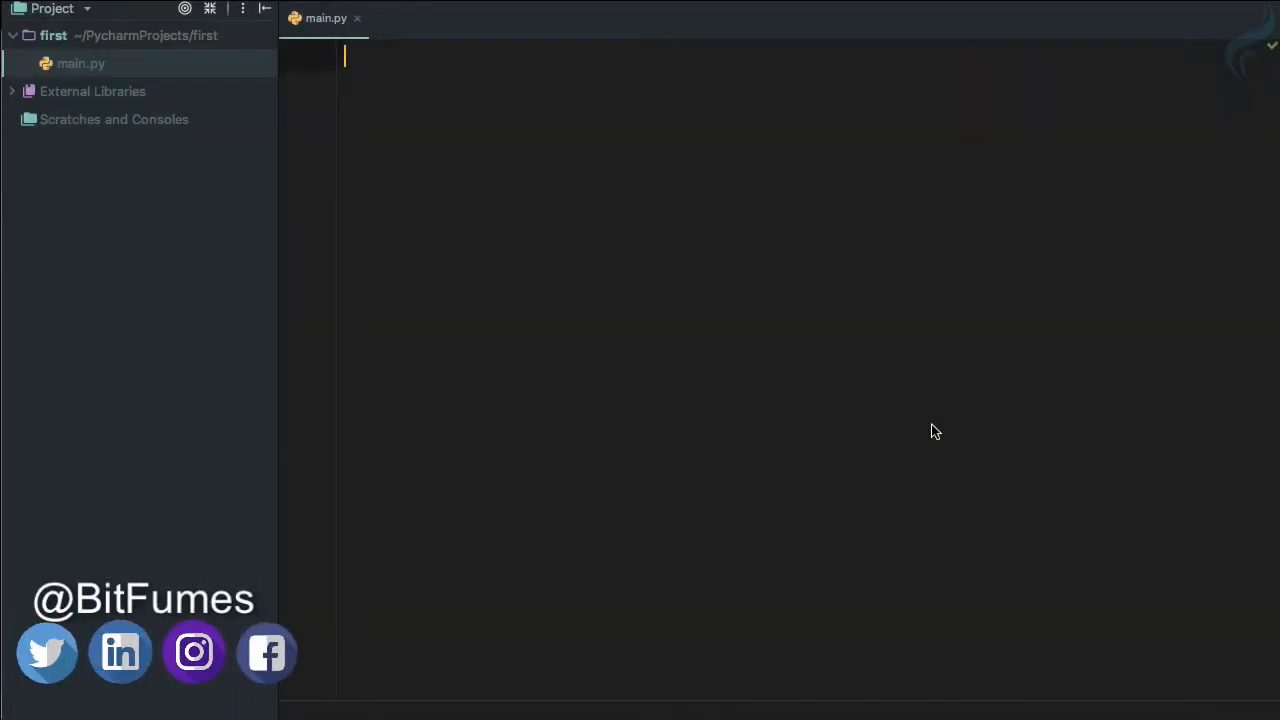
- Type a 'Polymorphism-' heading in main.py and select 'Poly' to remove it
type("Poly")
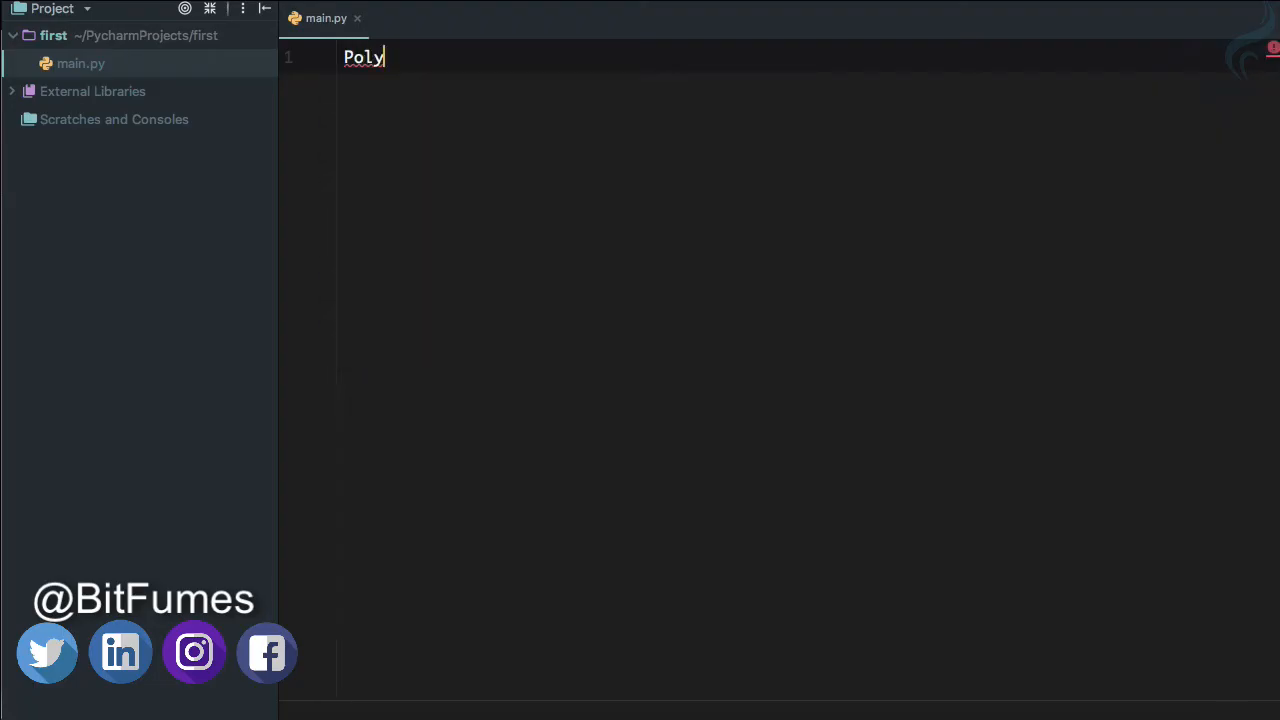
type("morphi")
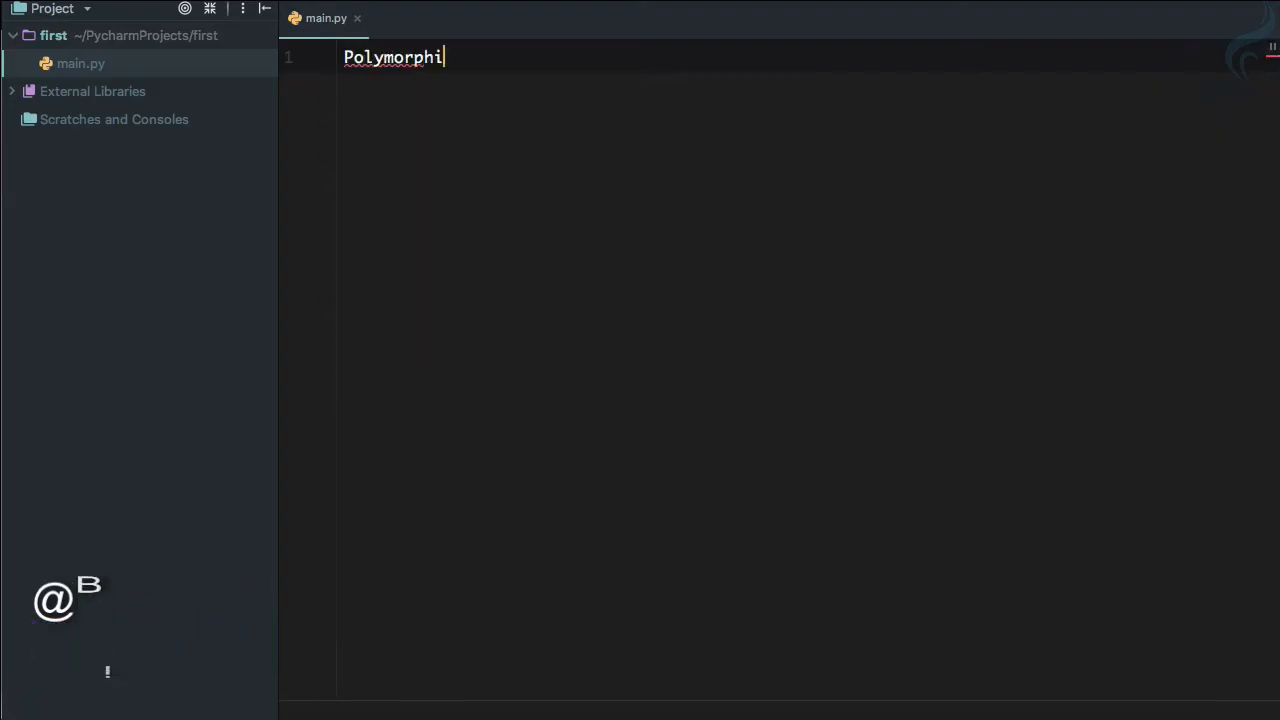
type("sm")
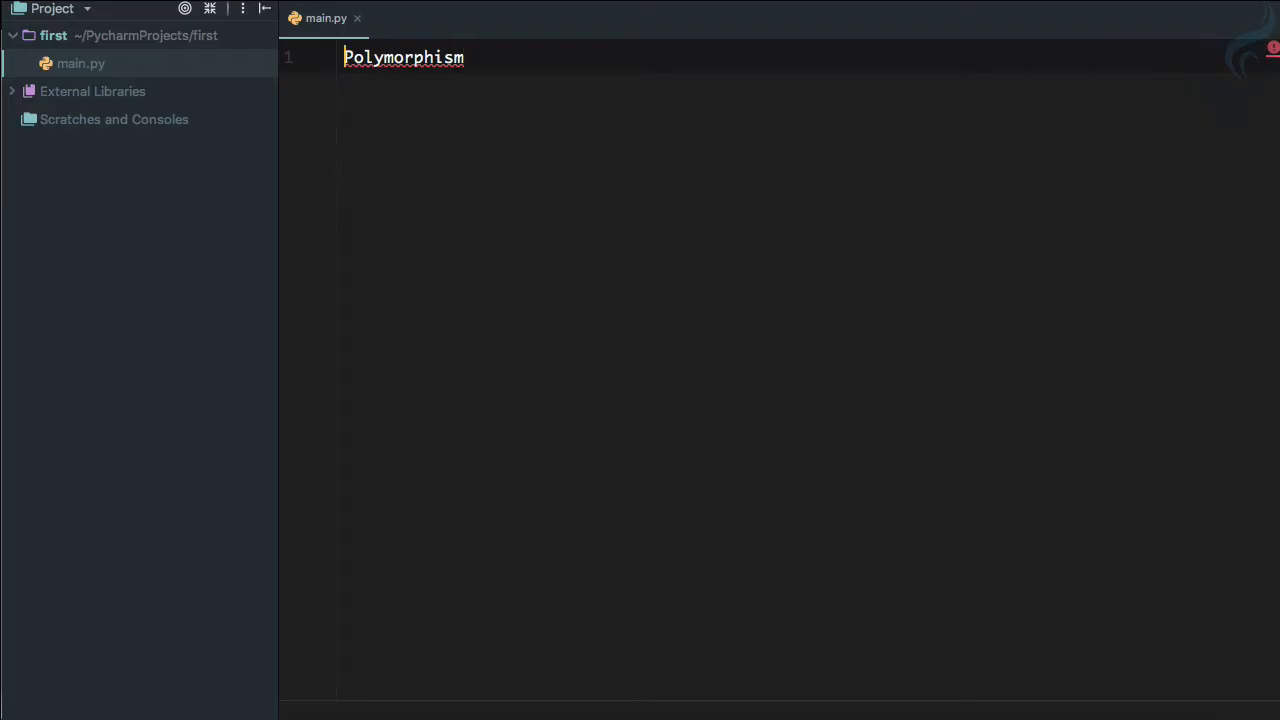
type("-")
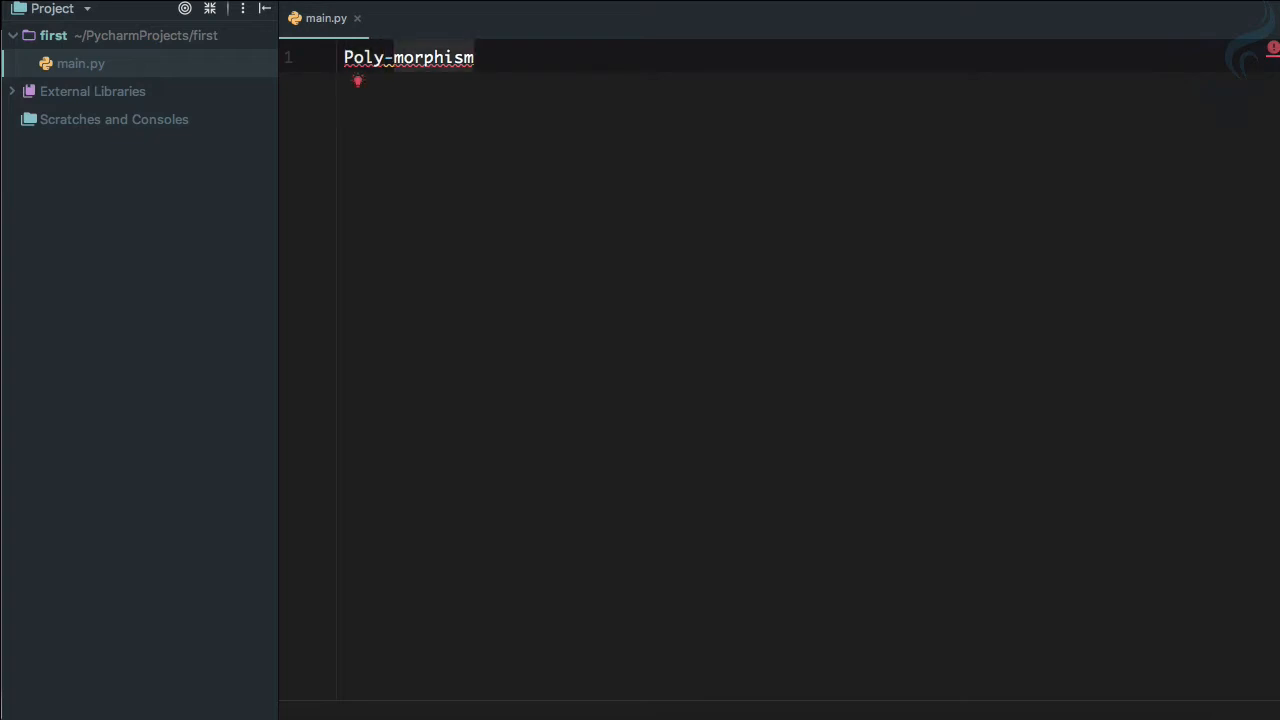
double_click(435, 57)
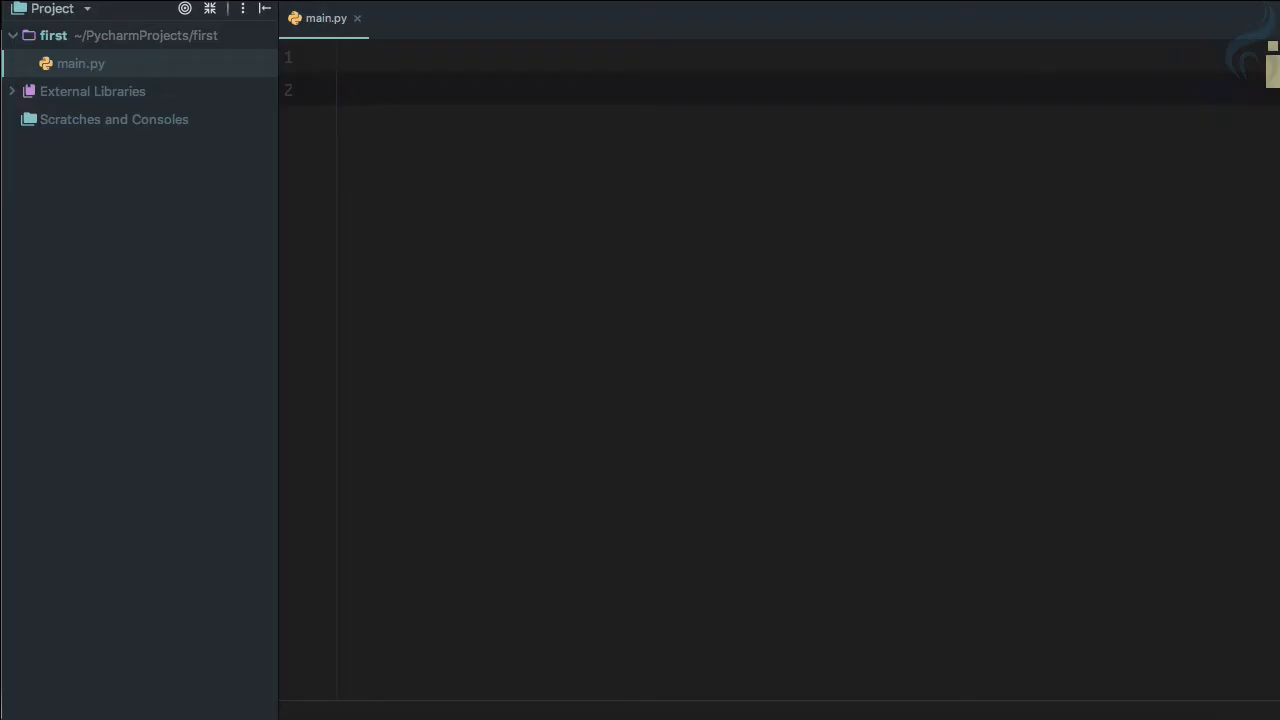
- Write class French with a say_hello(self) method holding print(''), typing Bonjour
type("class")
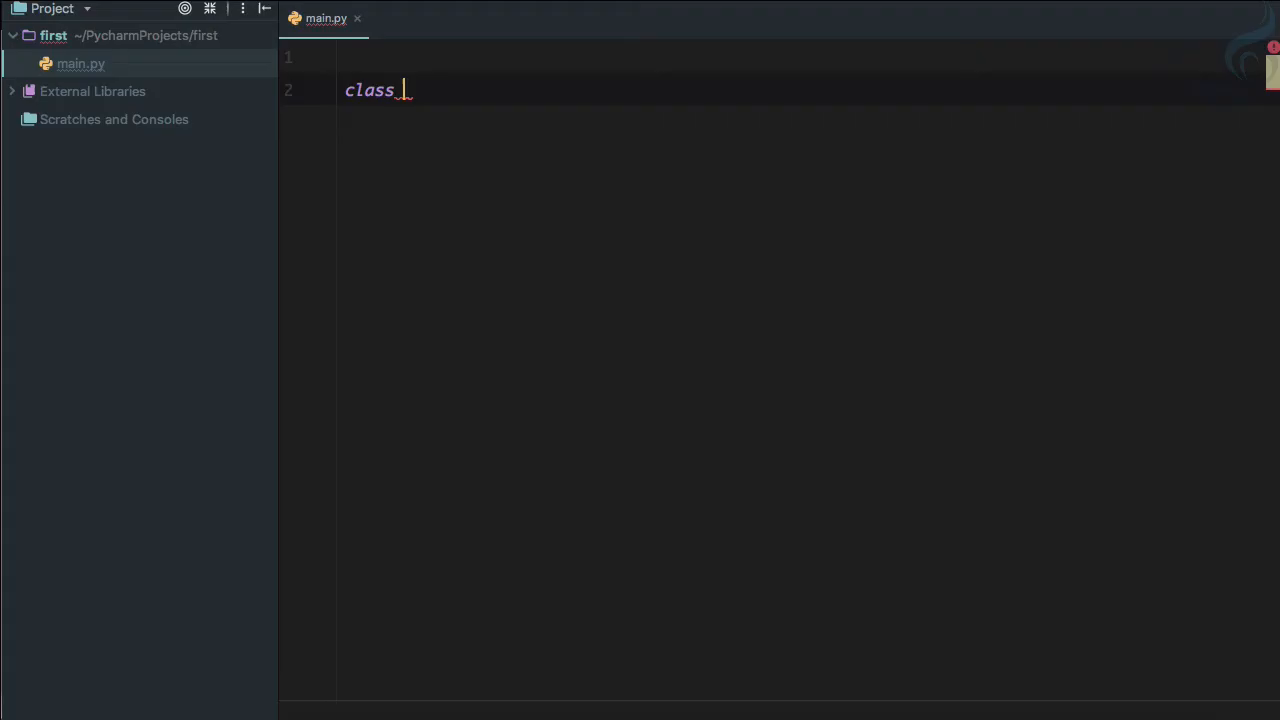
type("French:")
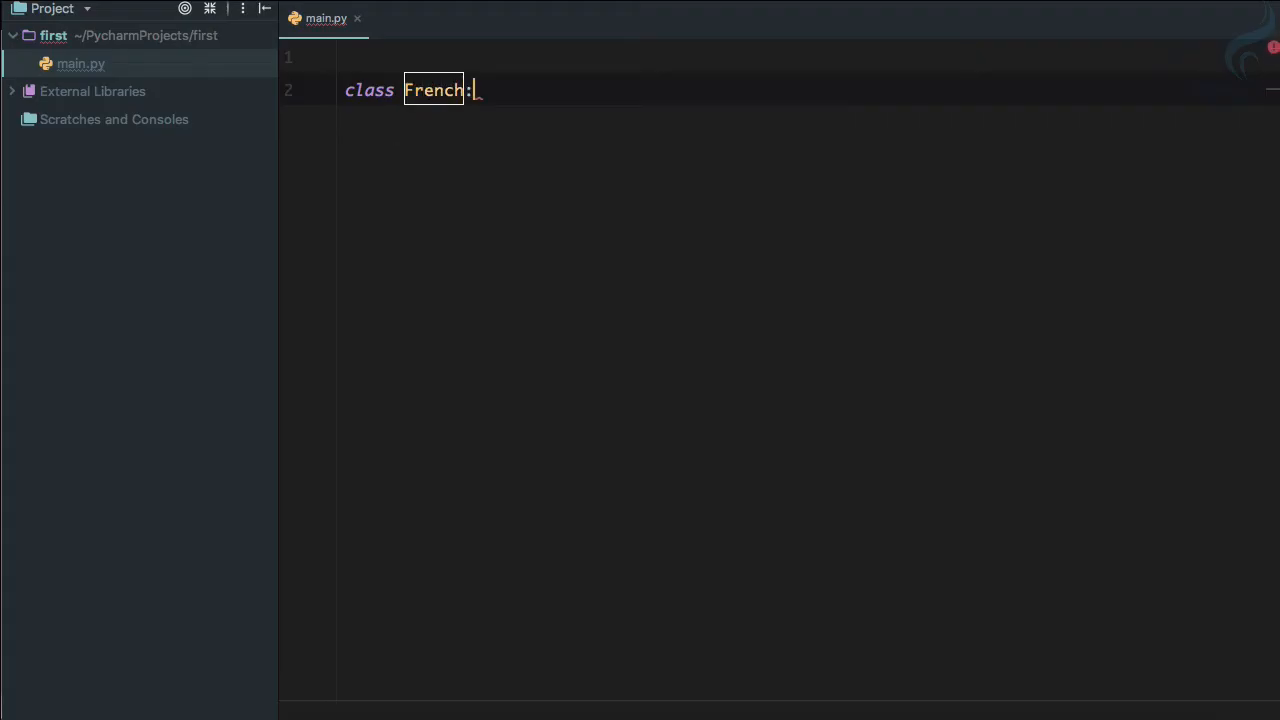
type("def")
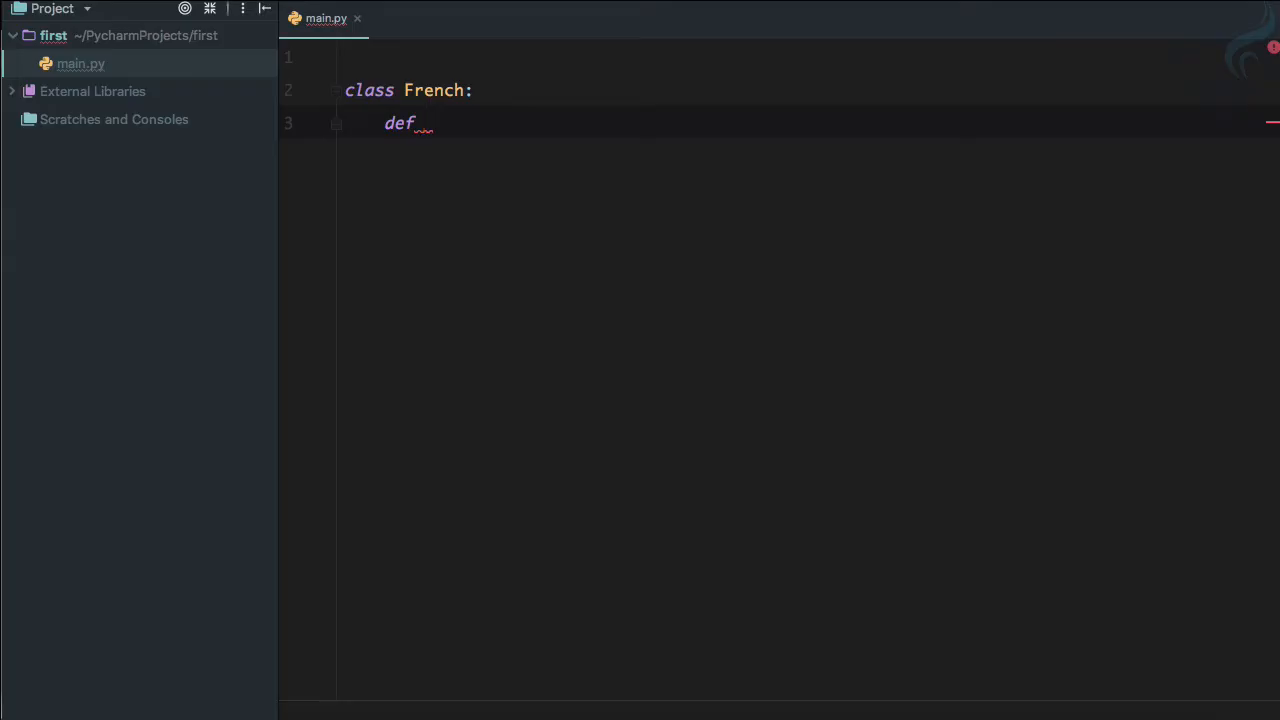
type("sayHel")
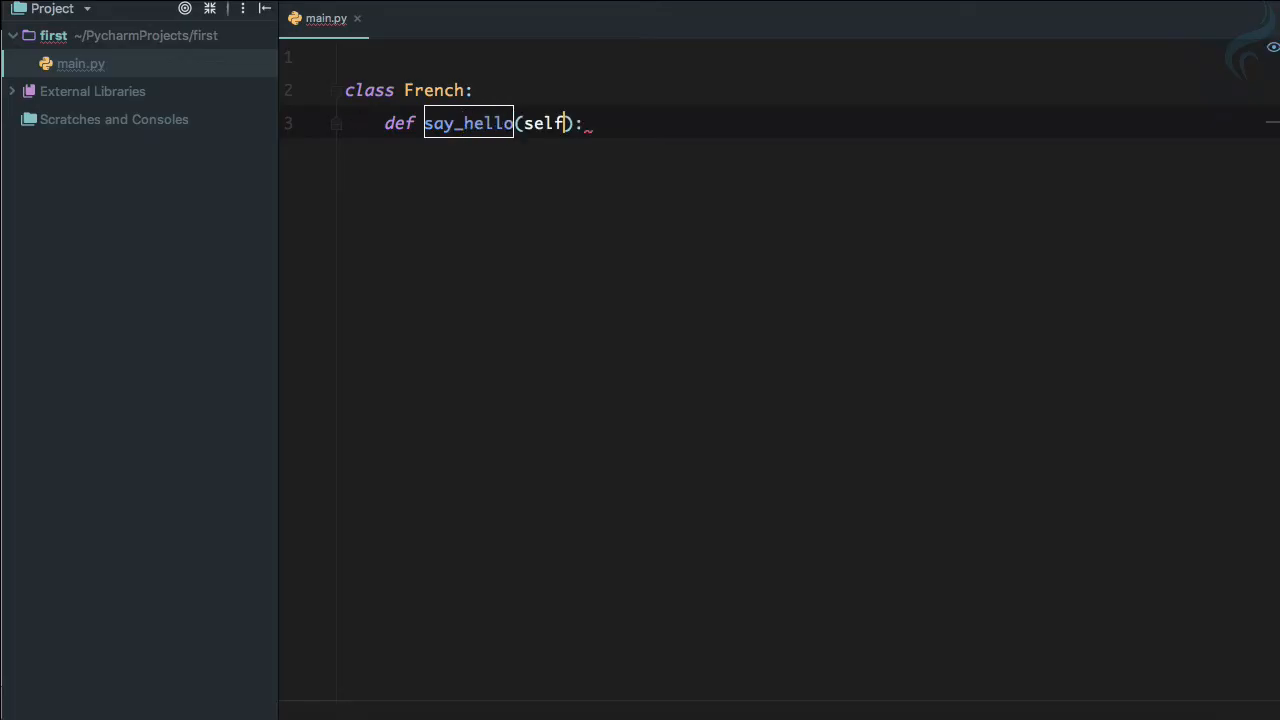
key("enter")
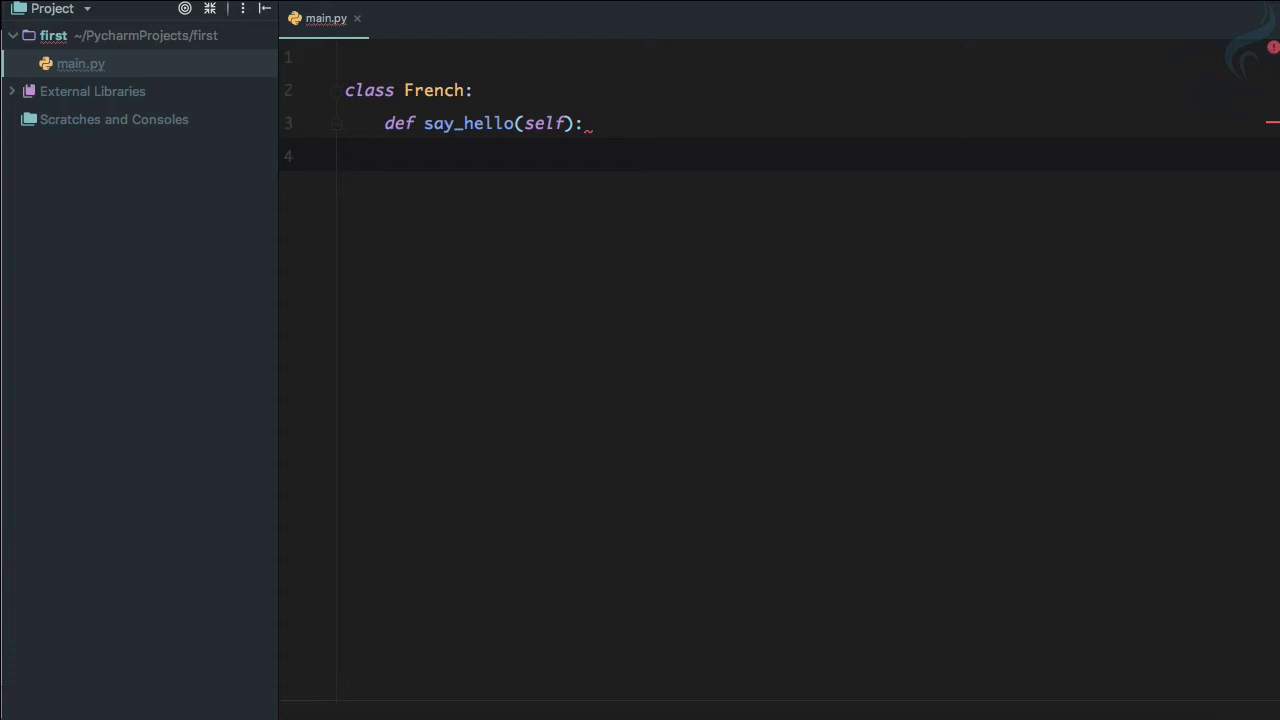
type("print('')")
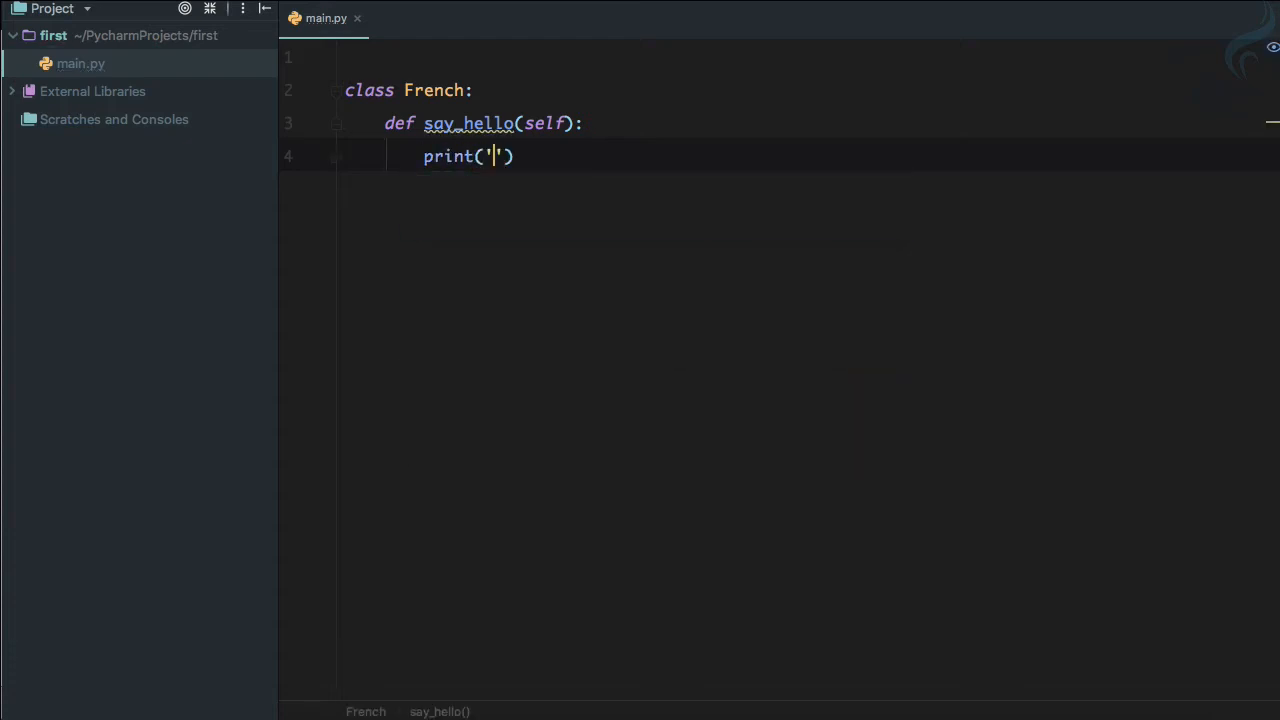
type("Bonjour")
type("trans")
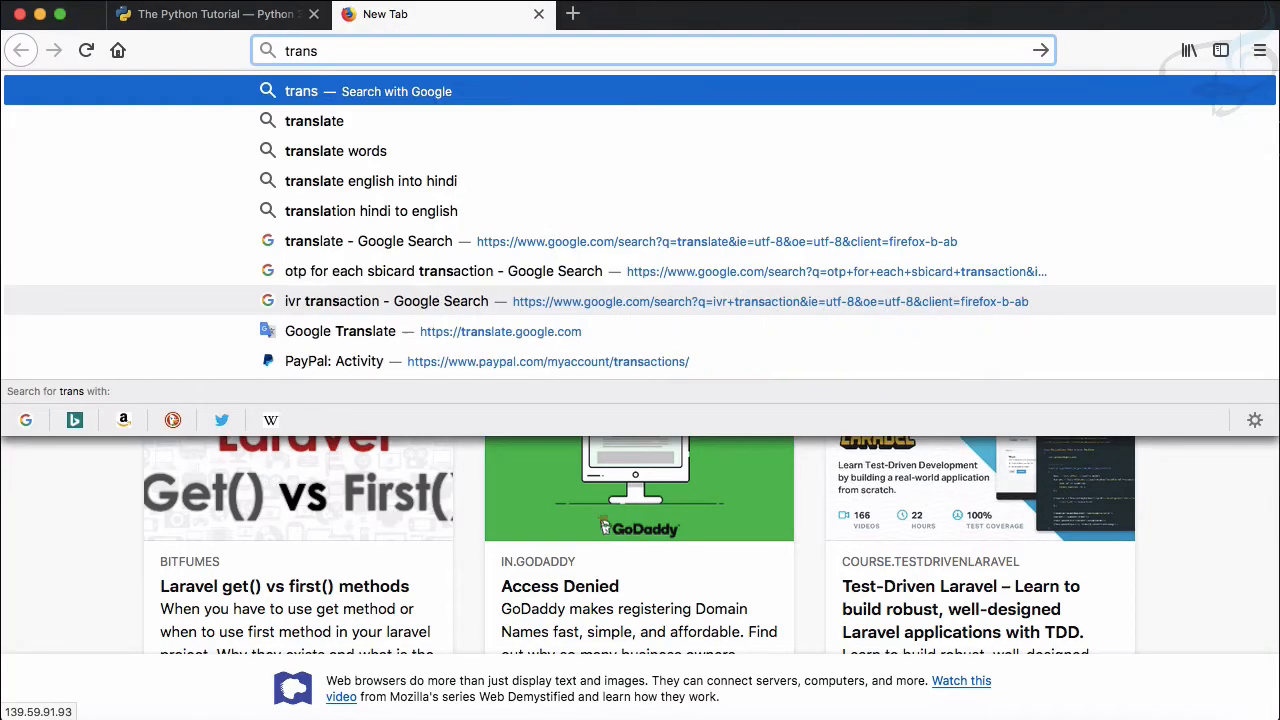
- Search for the Google translator, enter 'hello', and pick the target language
left_click(314, 120)
type("h")
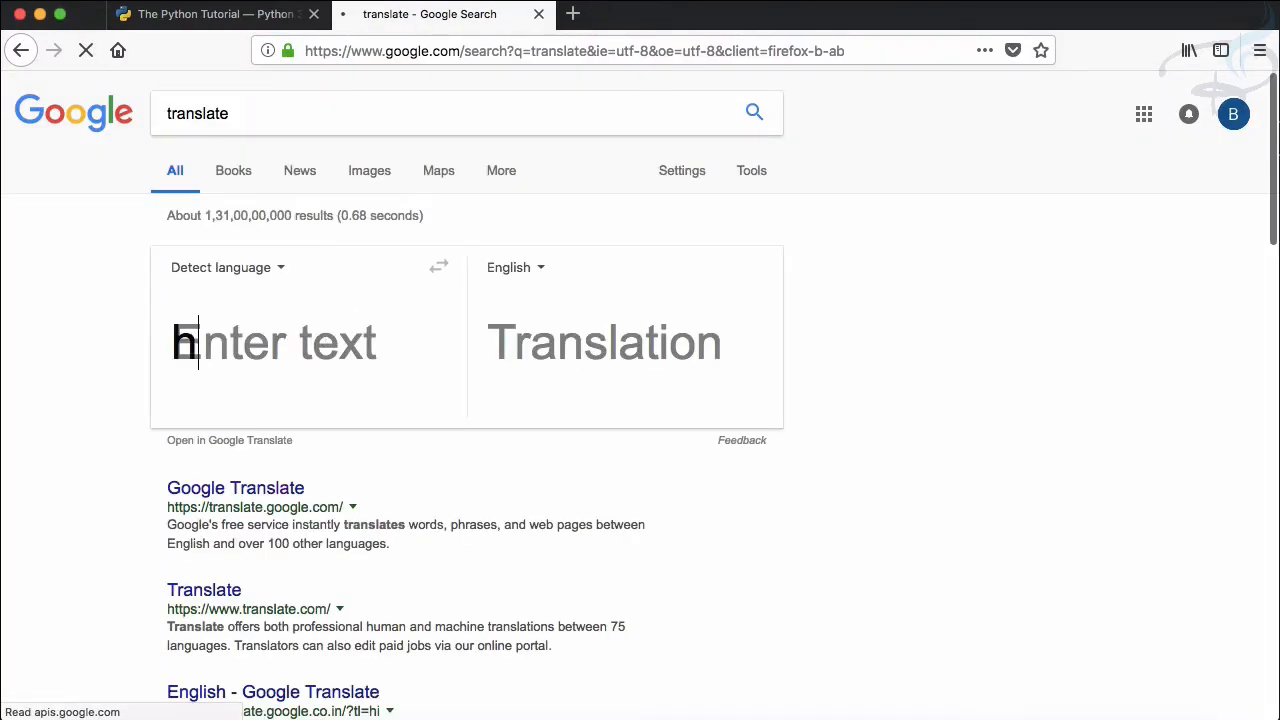
type("lo")
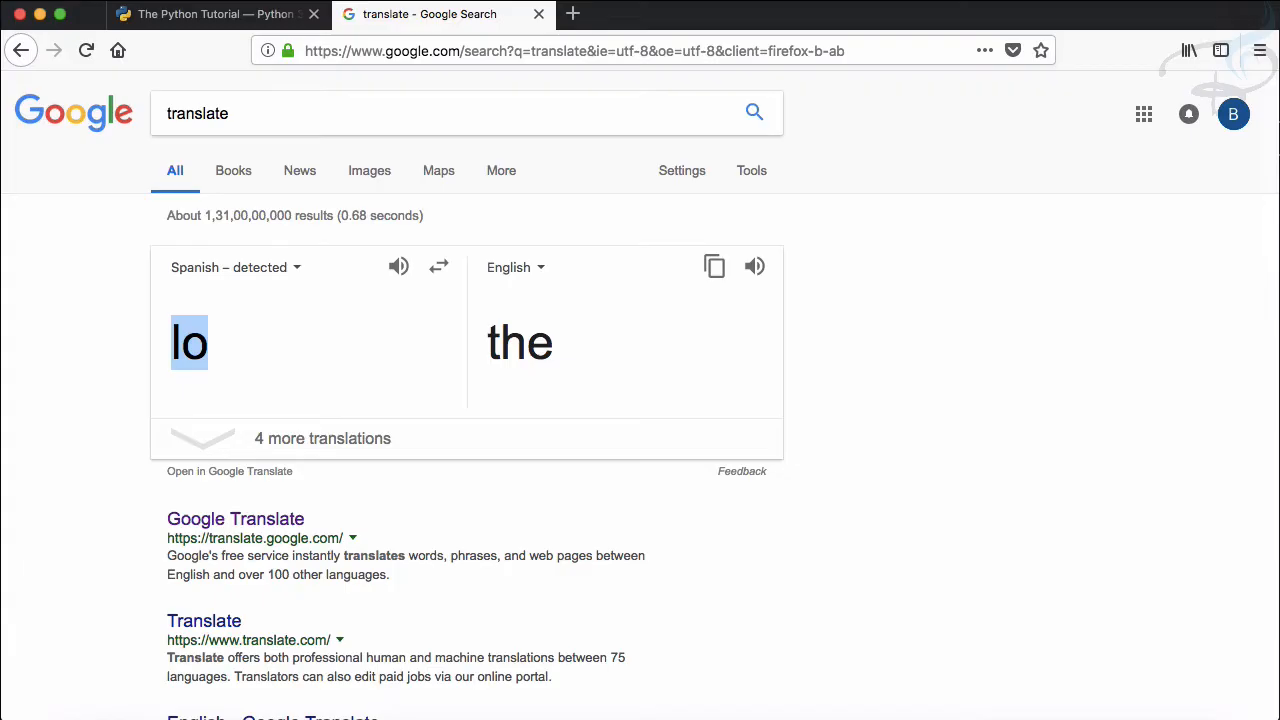
type("hello")
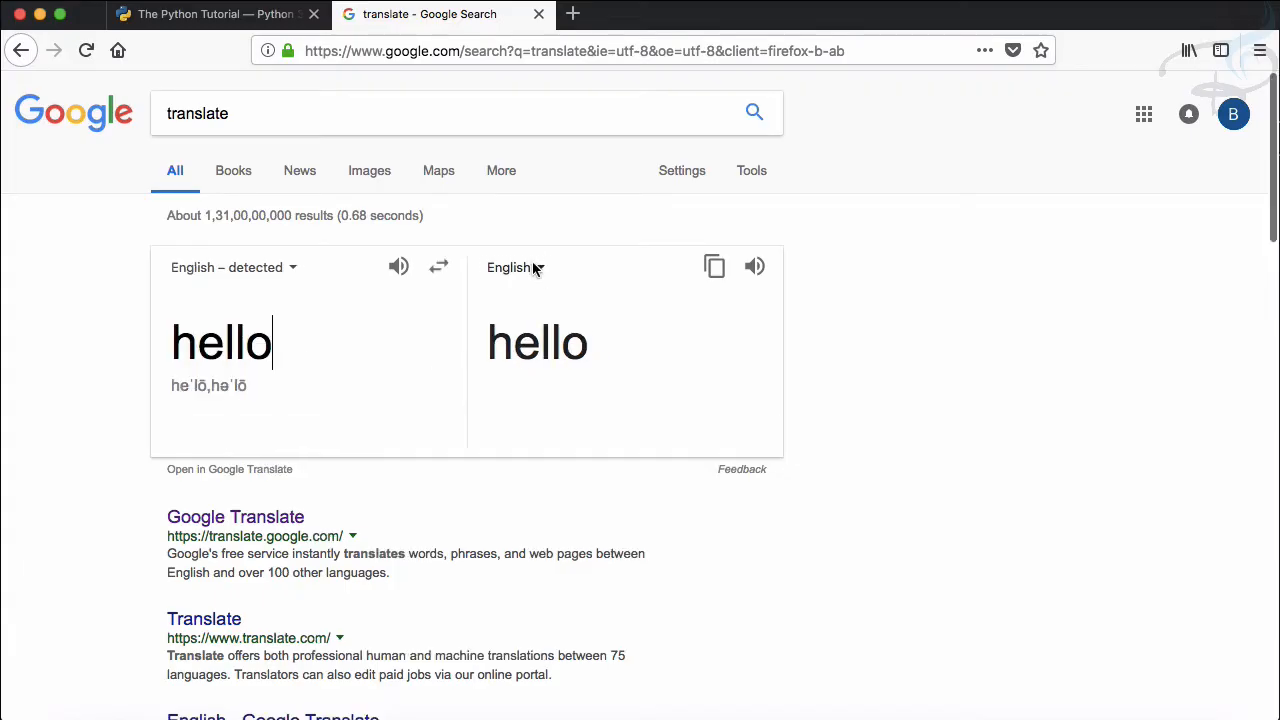
left_click(515, 267)
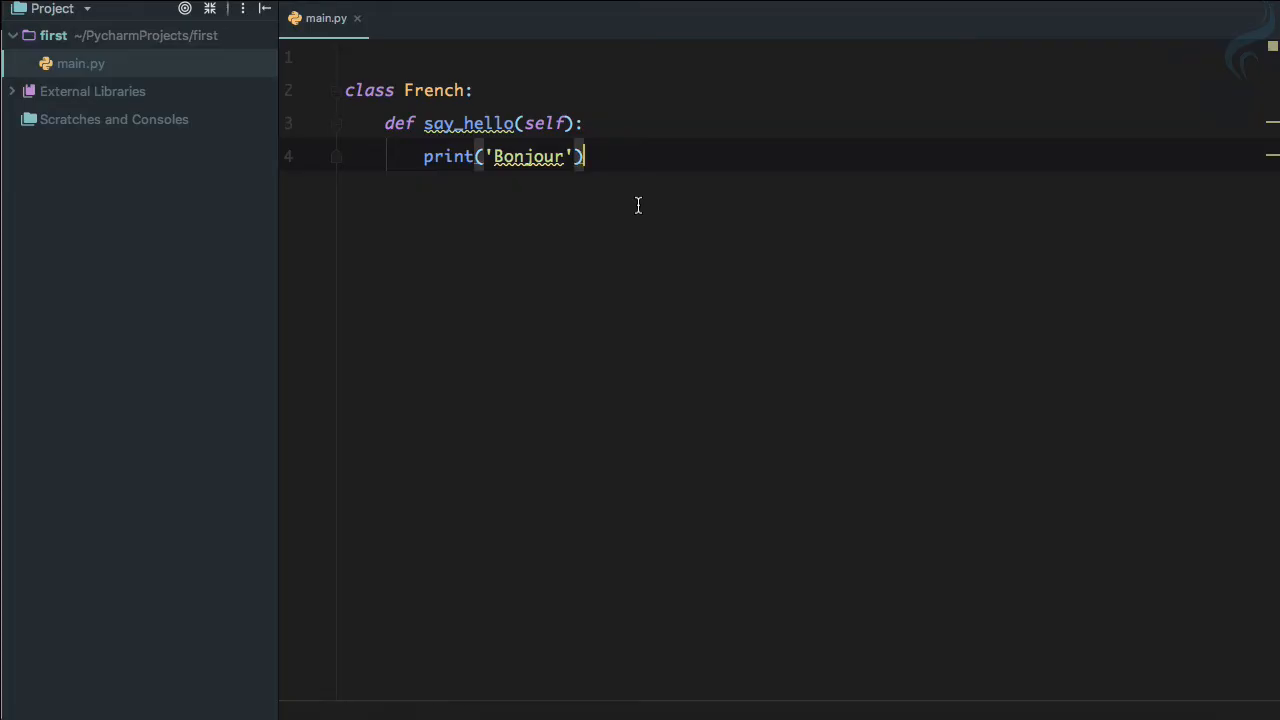
- Add class Chinese with a say_hello(self) method that begins a print call
type("class Chin")
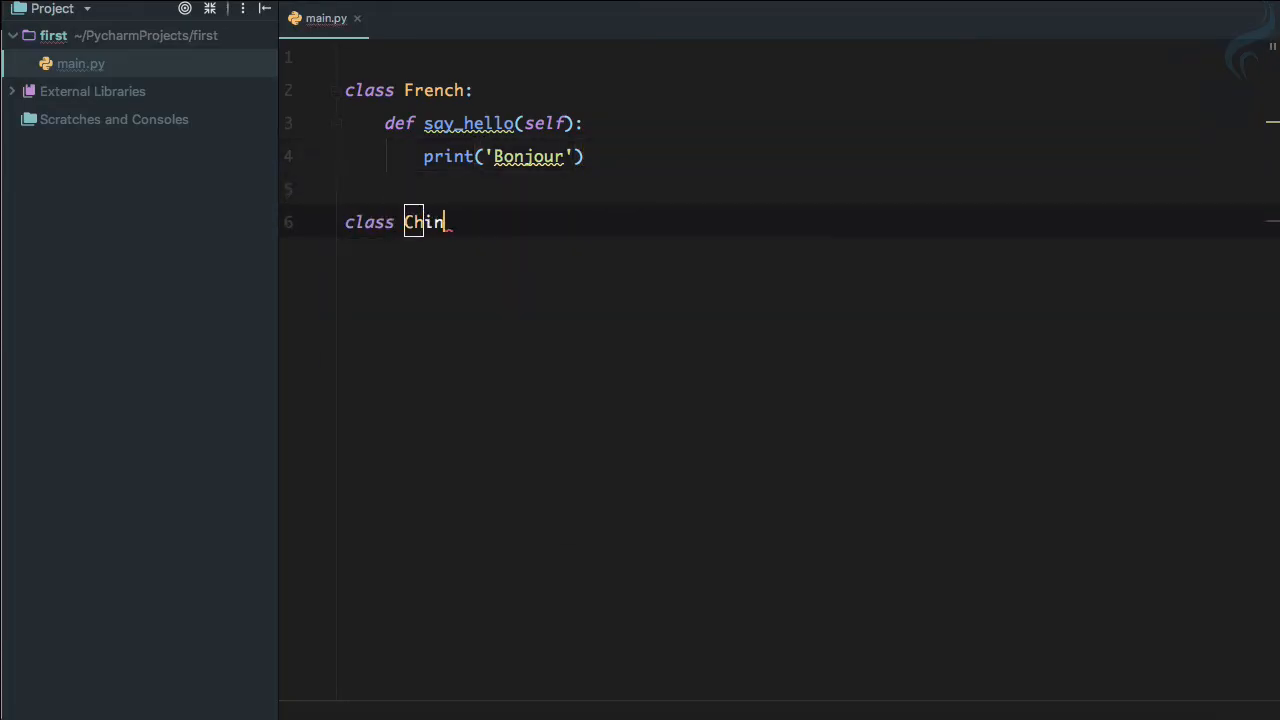
type("ese:")
type("def")
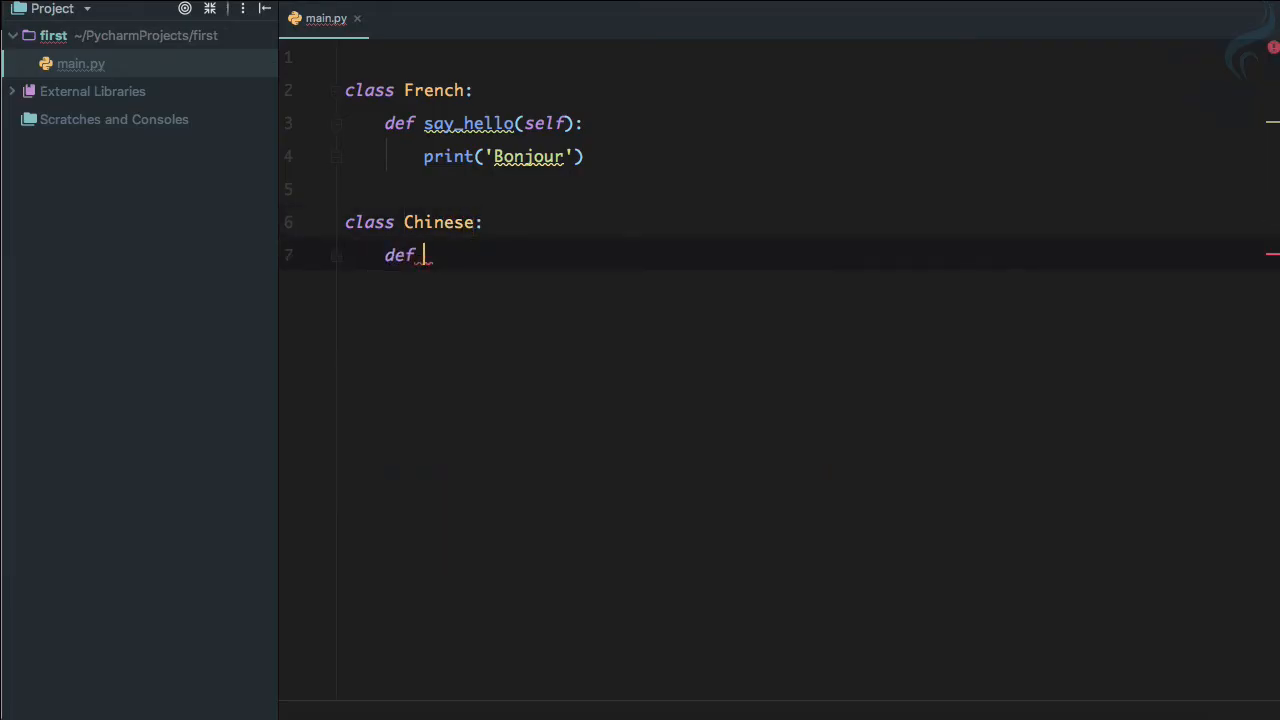
type("say")
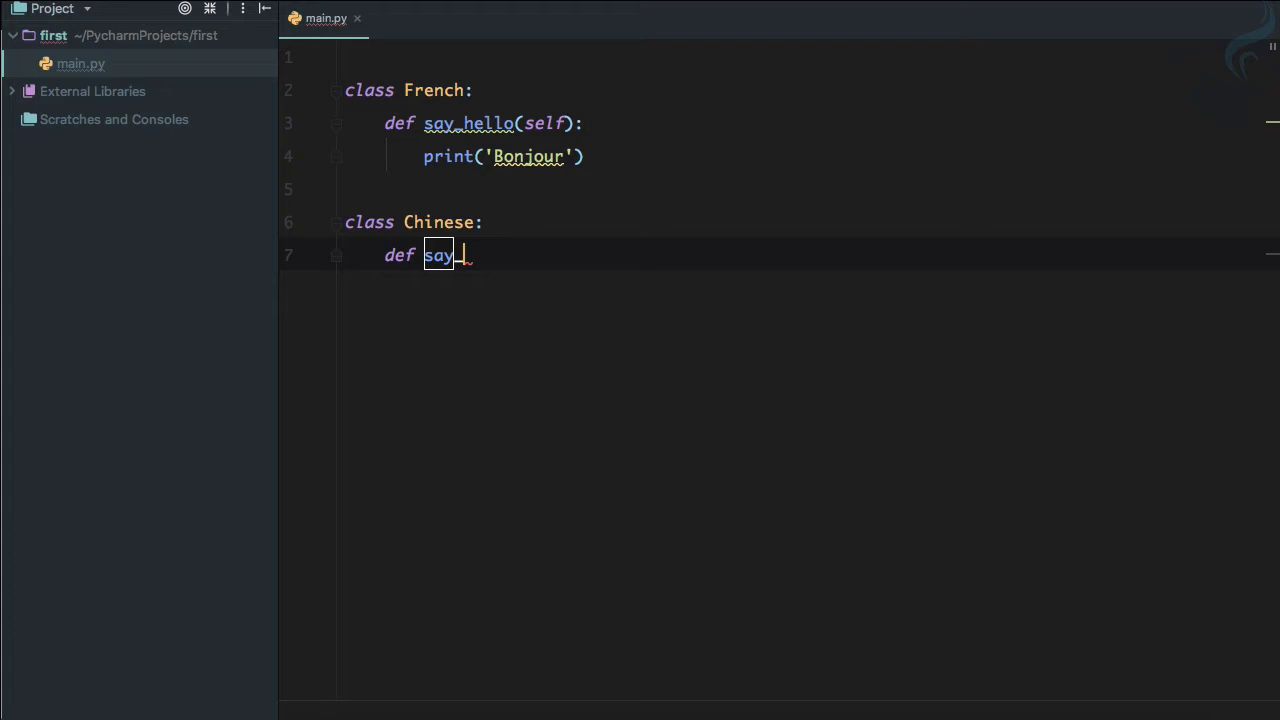
type("_hello(self):")
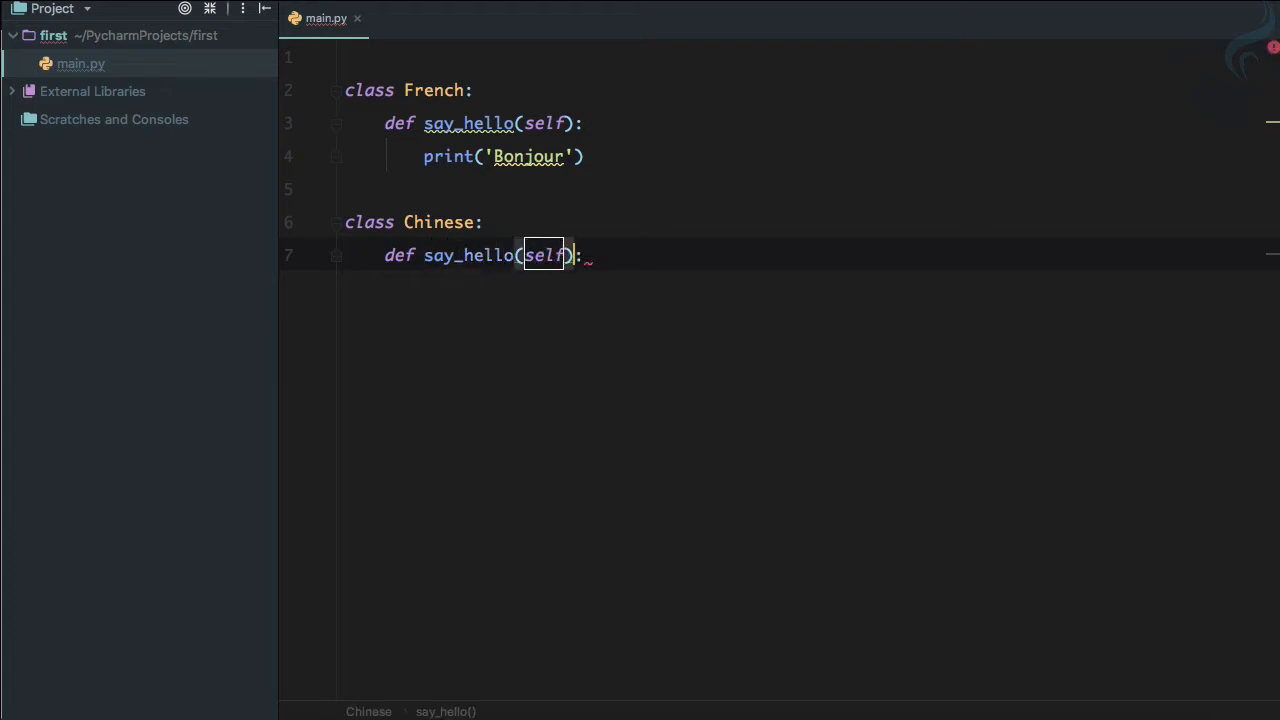
type("print")
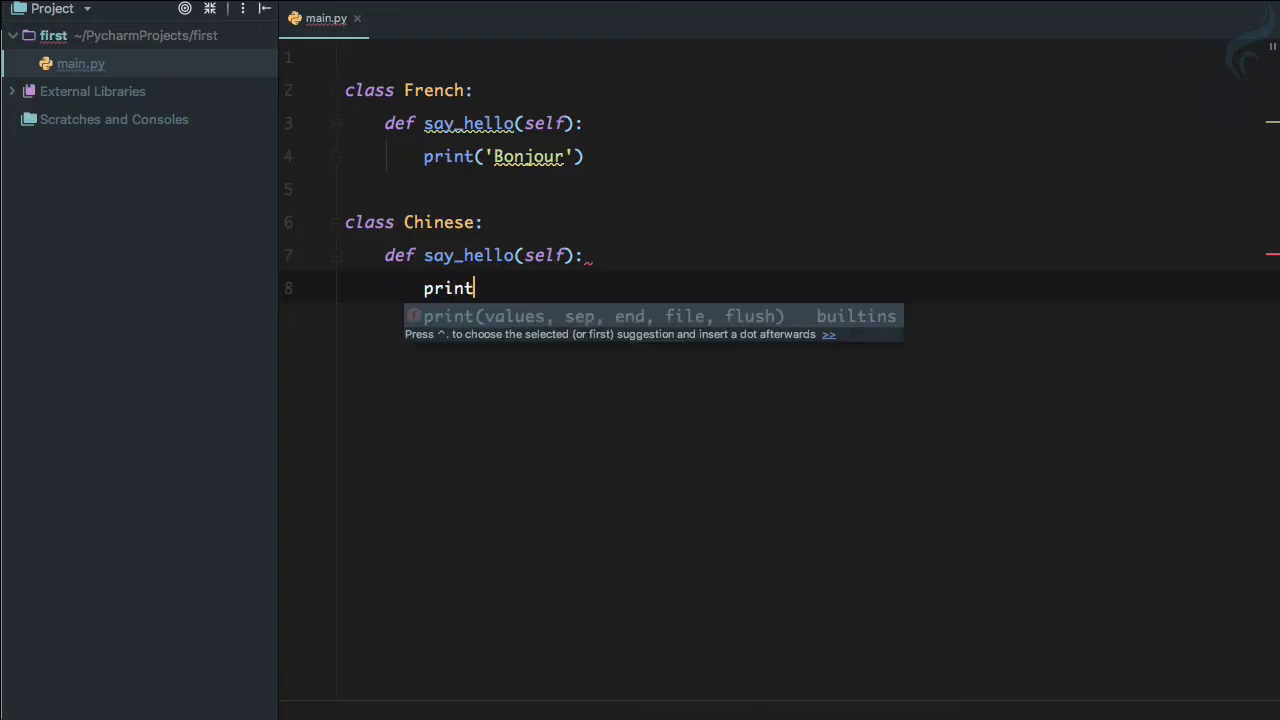
left_click(430, 14)
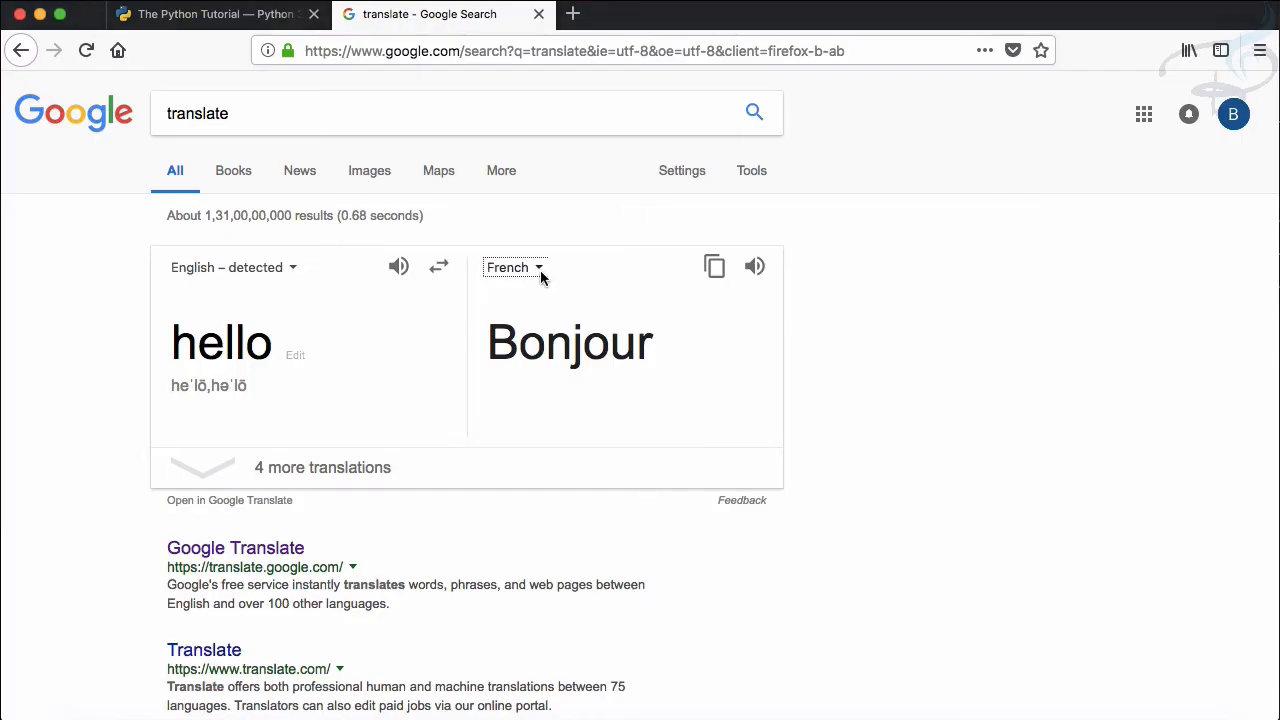
- Translate 'hello' into Chinese (Simplified) and play the pronunciation of 你好
left_click(514, 267)
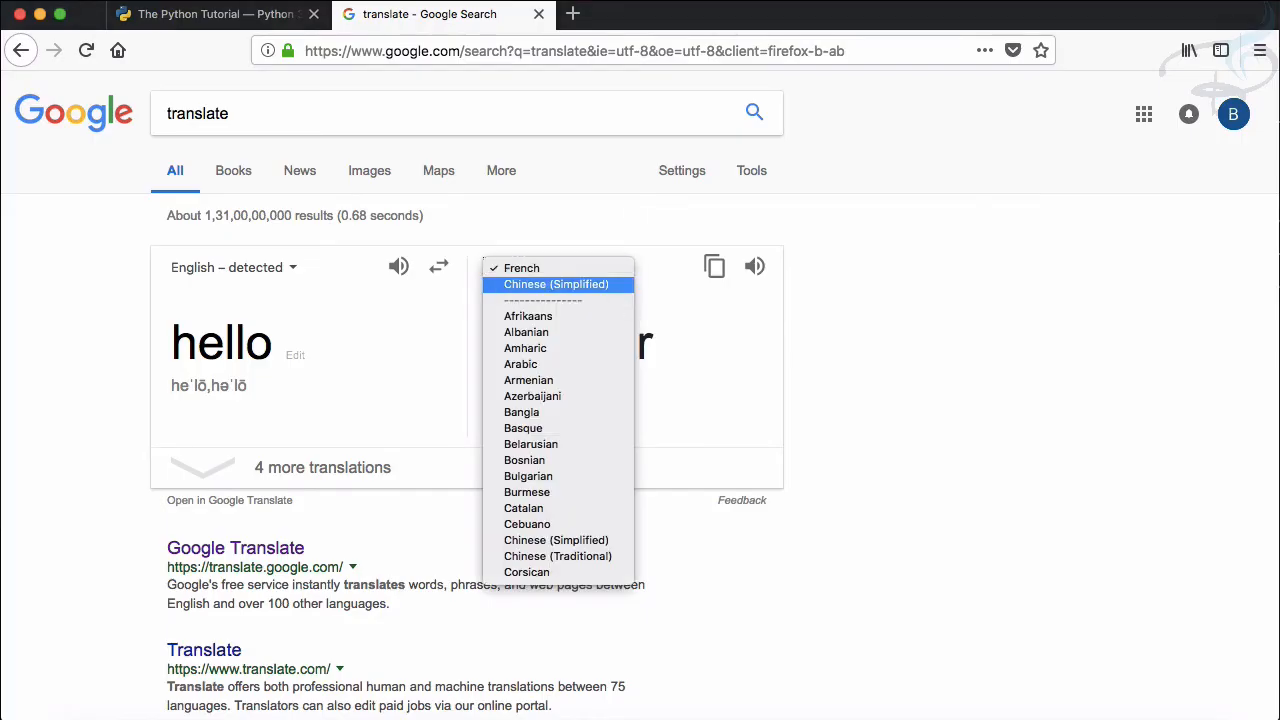
left_click(556, 284)
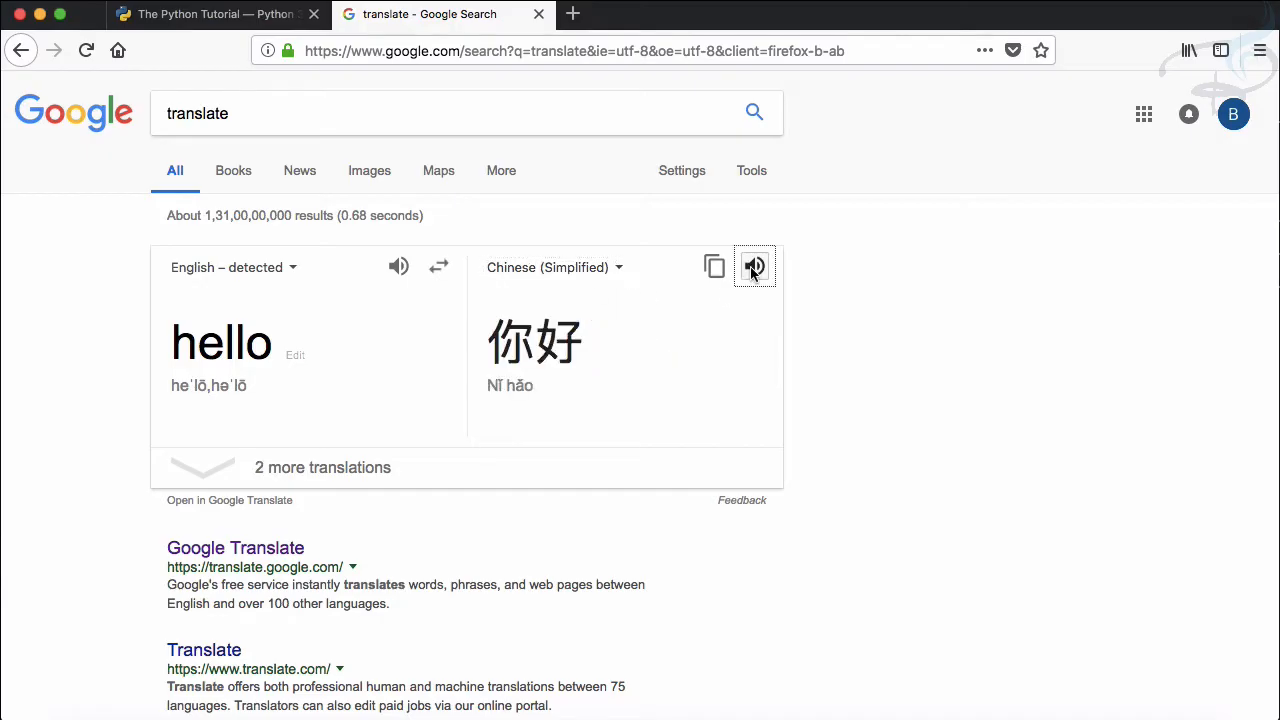
left_click(754, 266)
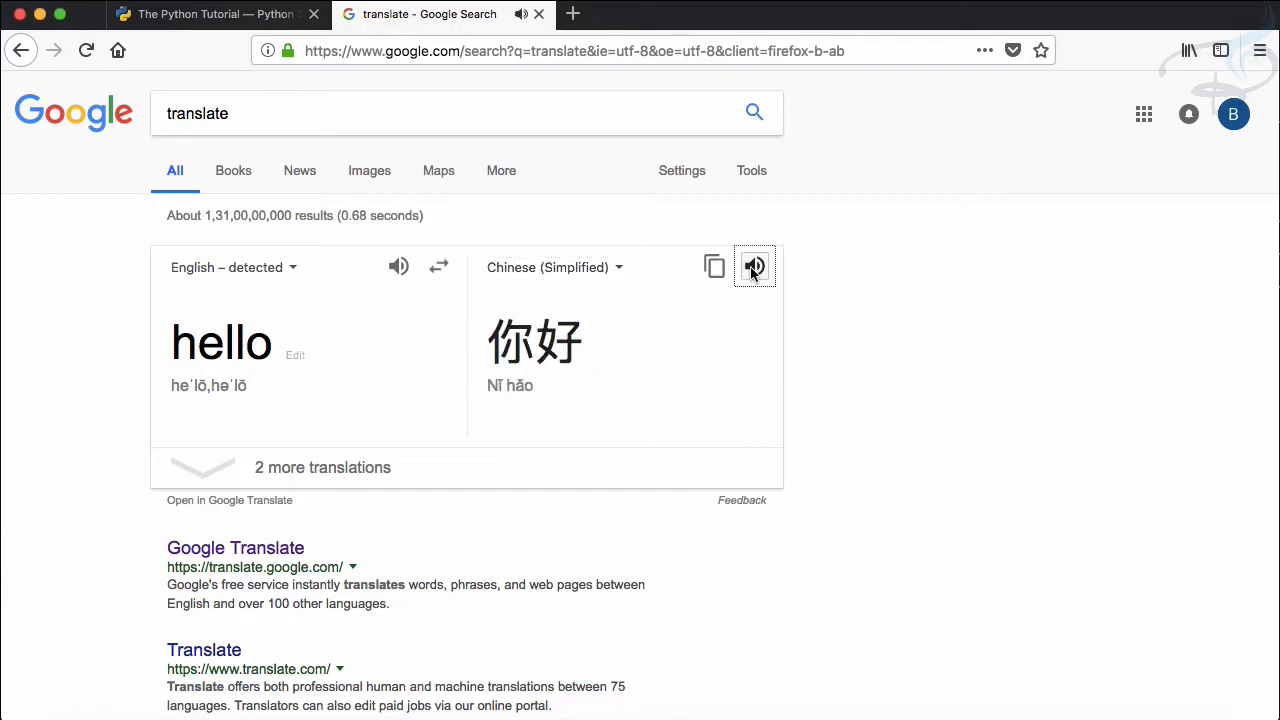
left_click(714, 266)
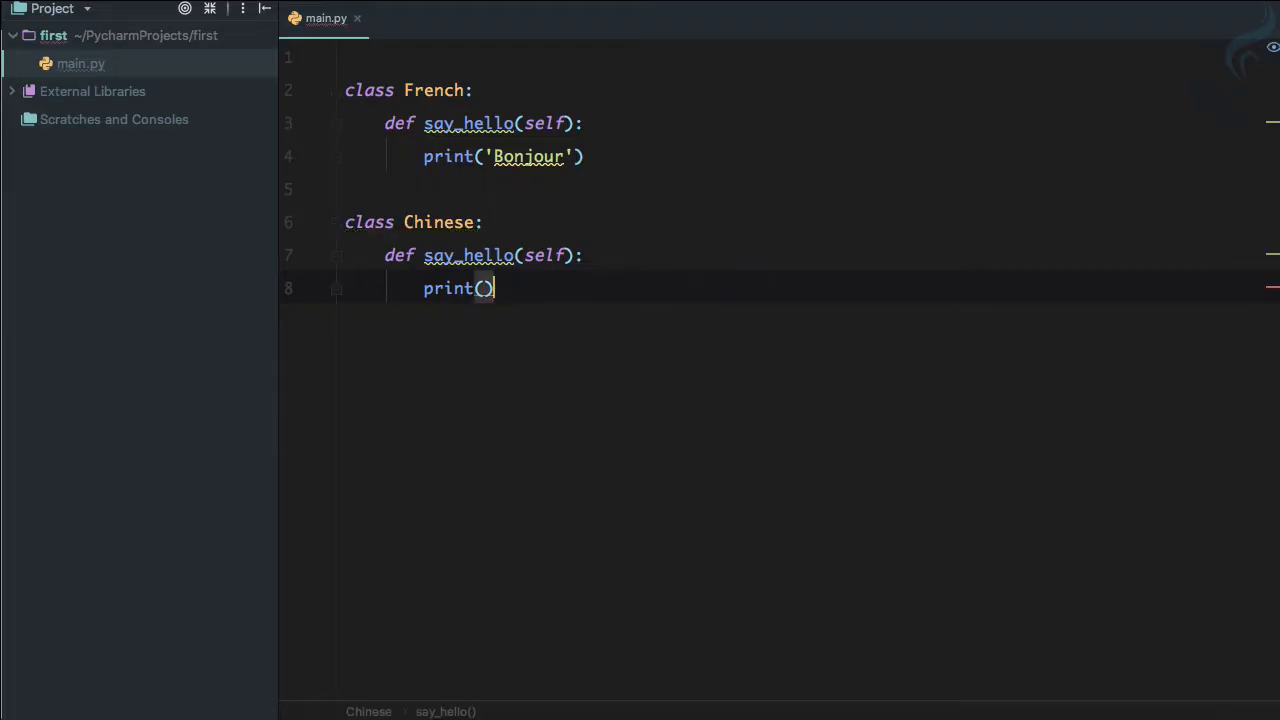
- Make Chinese.say_hello print '你好' and start a new line outside the class
type("'你好'")
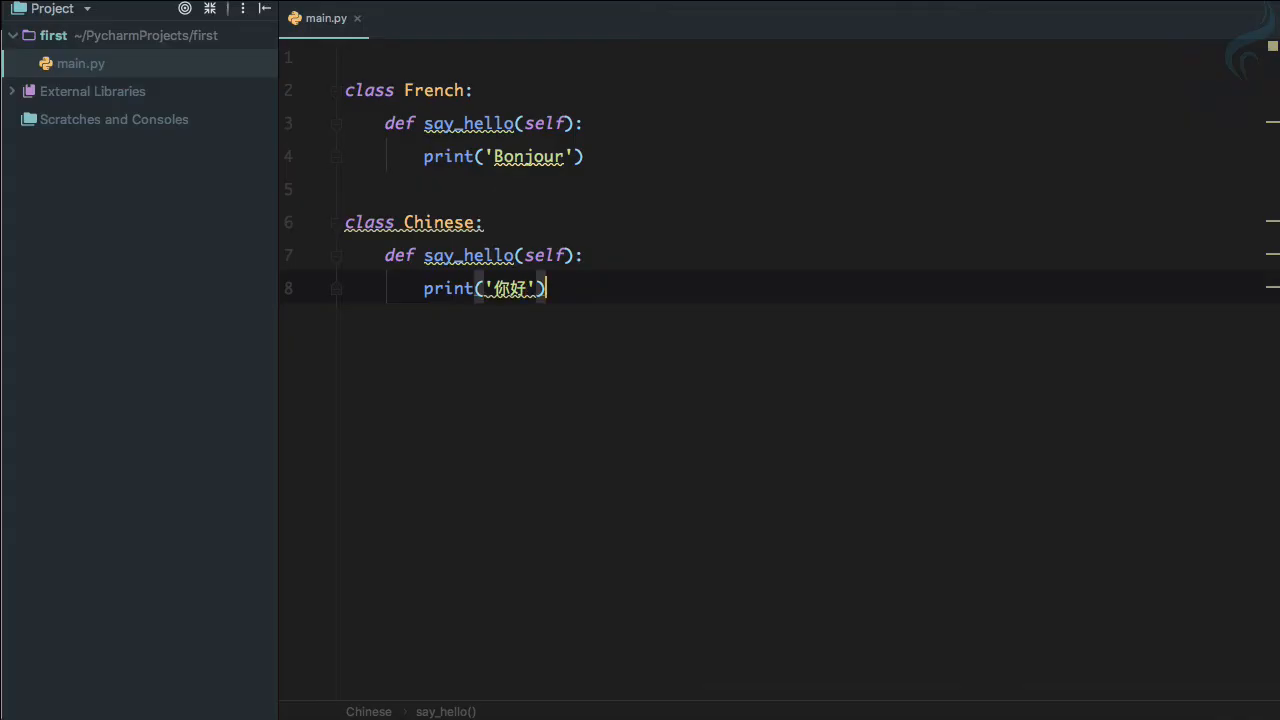
key("enter")
type("def")
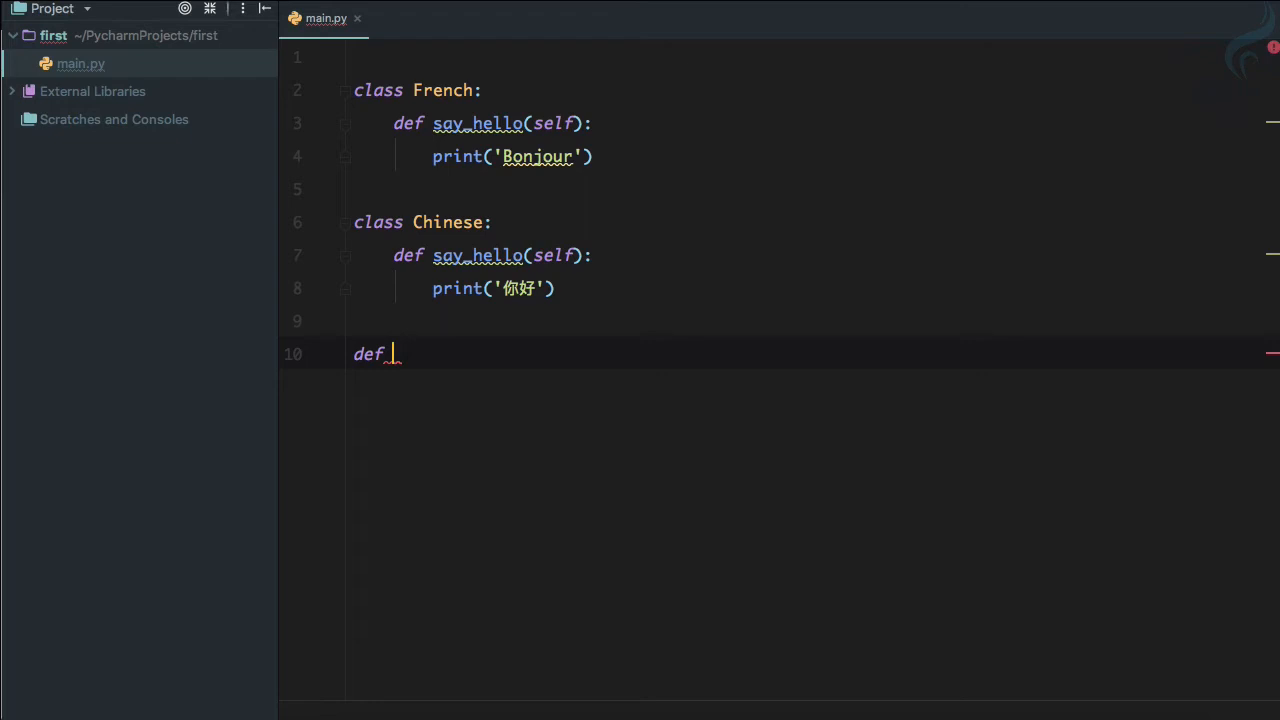
- Define intro(lang) calling lang.say_hello(), then begin a sarthak variable below
type("intro")
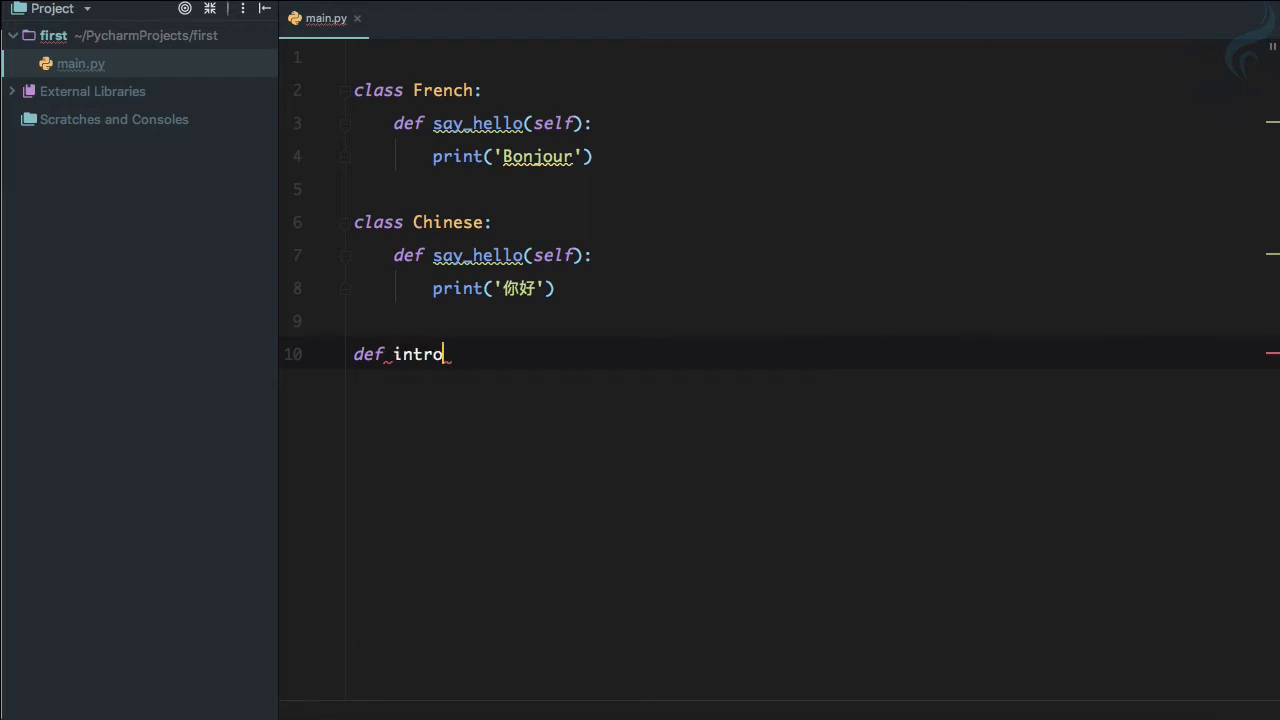
type("()")
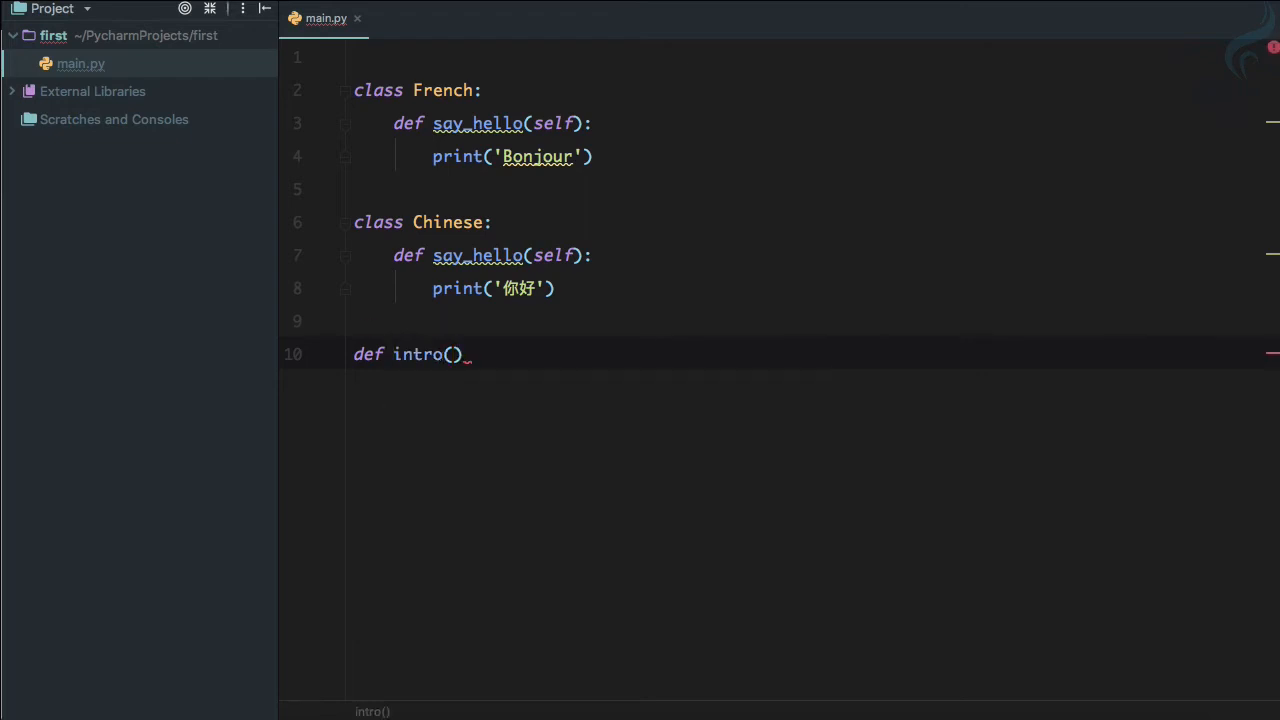
type("lang")
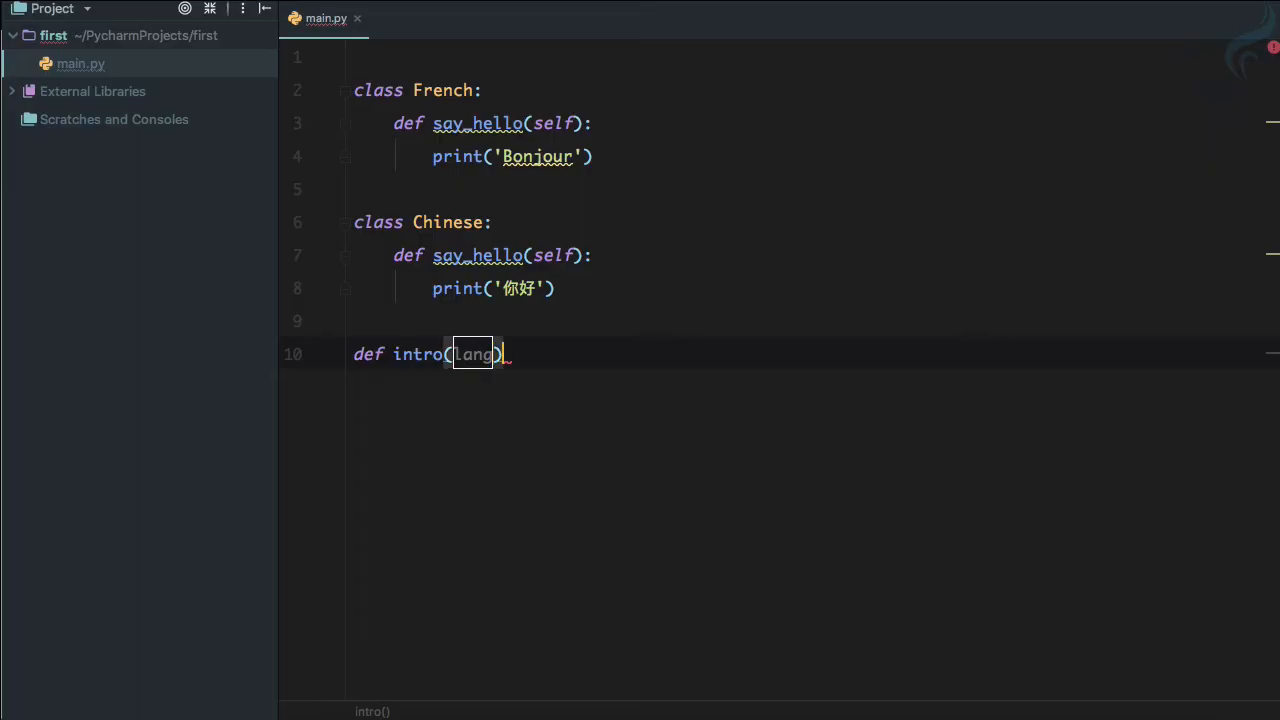
type("lan")
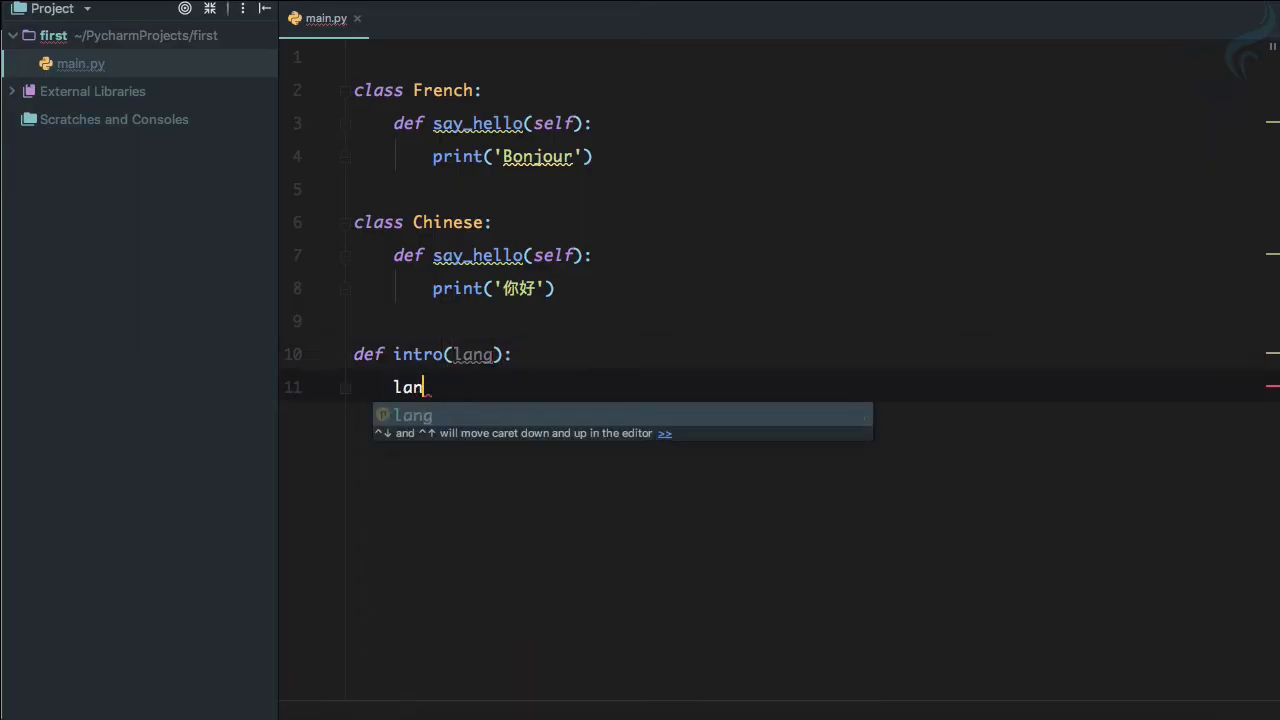
type("g.say")
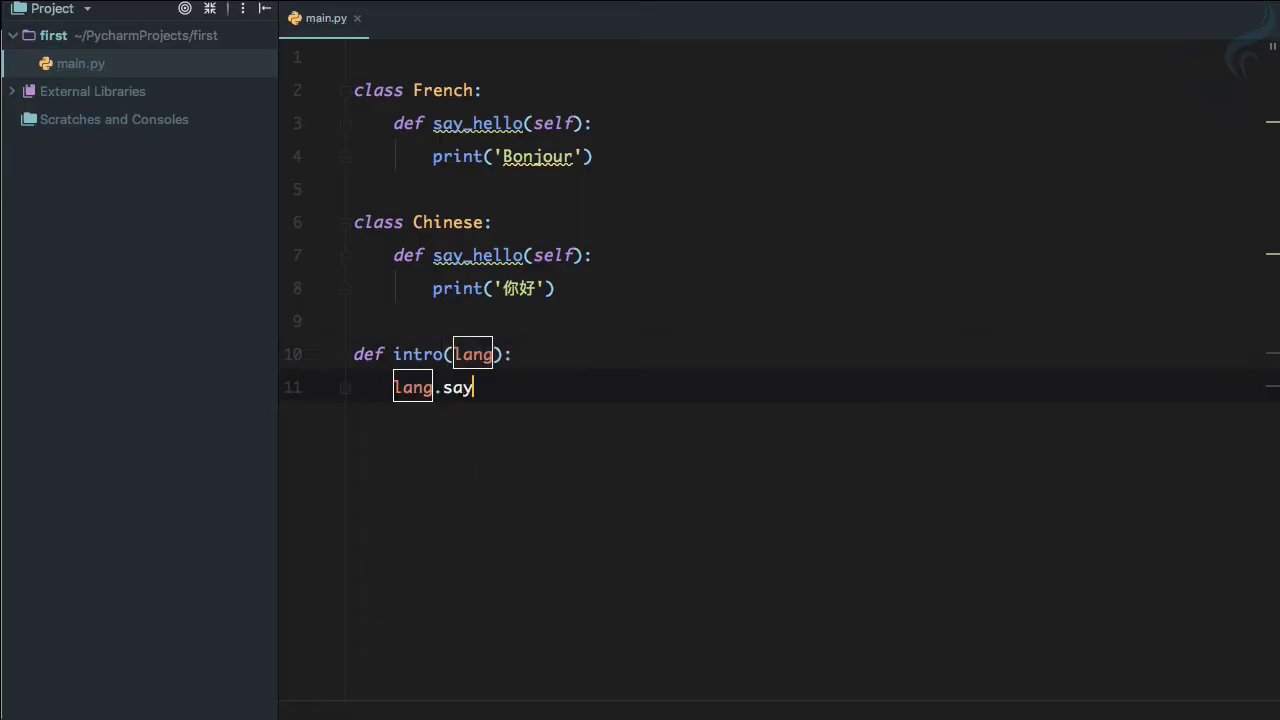
type("_hel")
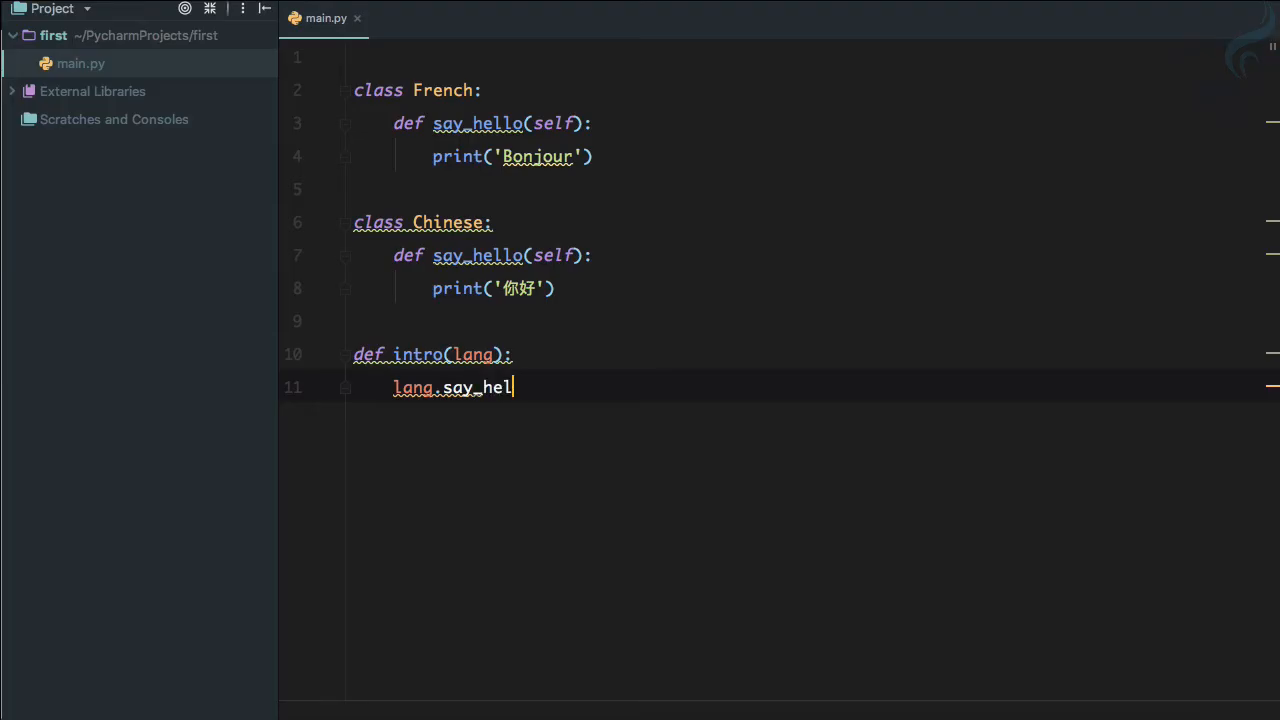
type("lo()")
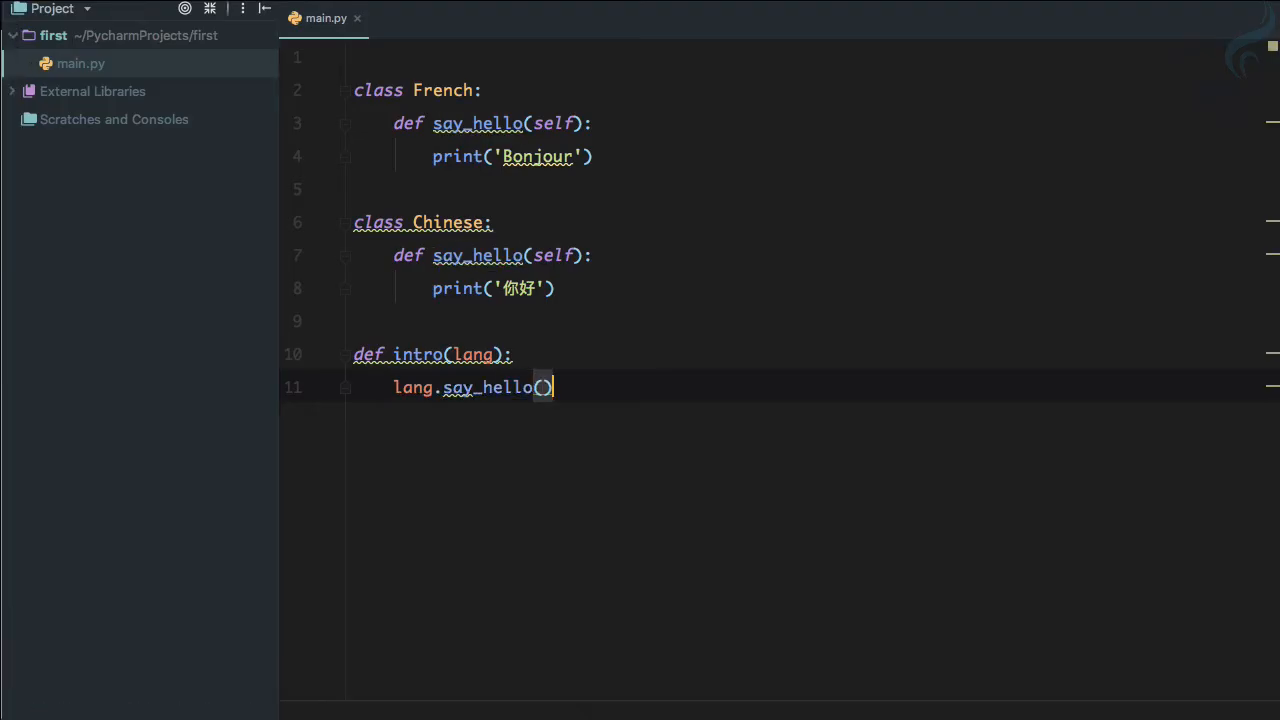
key("enter")
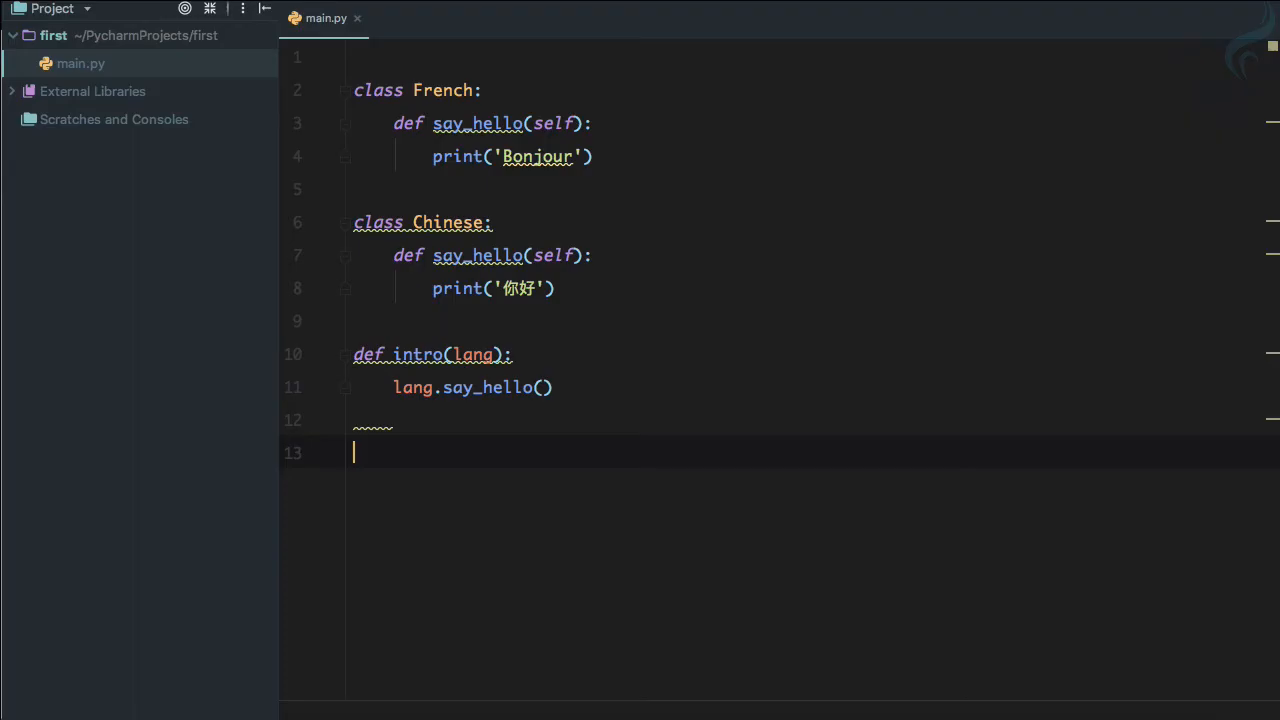
type("sarthak")
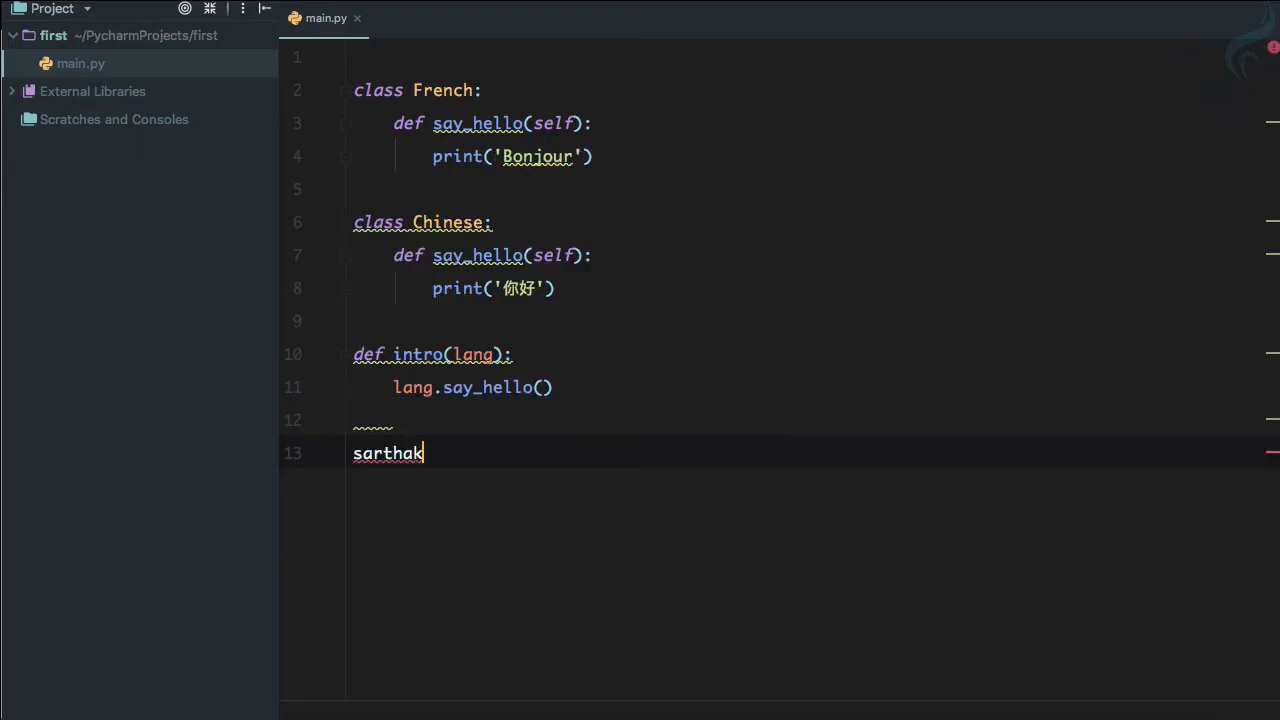
- Create sarthak = French() and john = Chinese(), then begin an intro call
type("=")
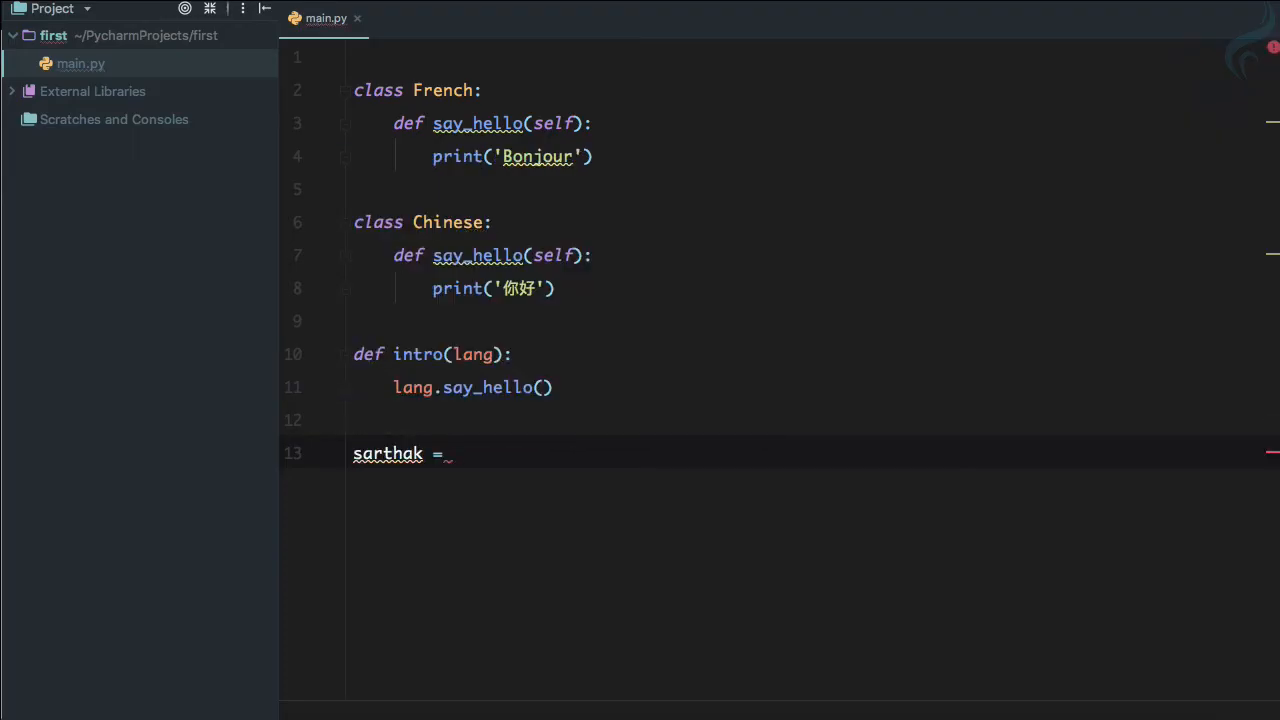
type("French")
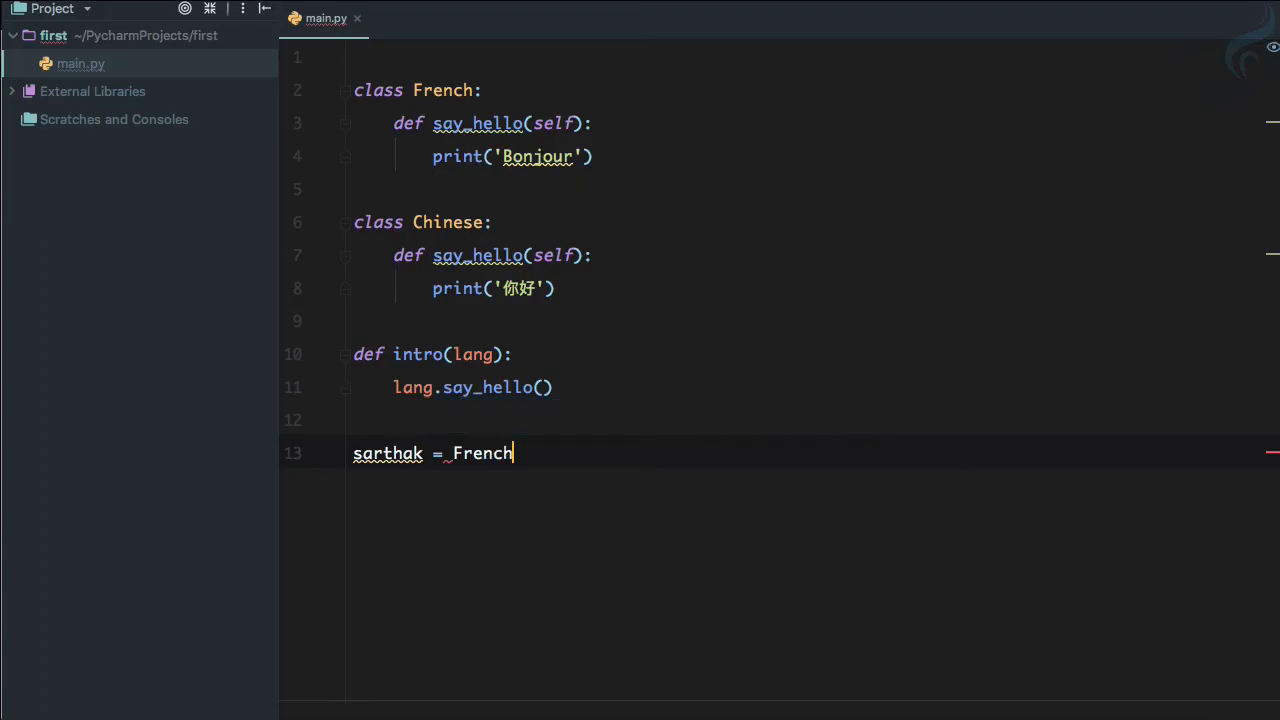
type("()")
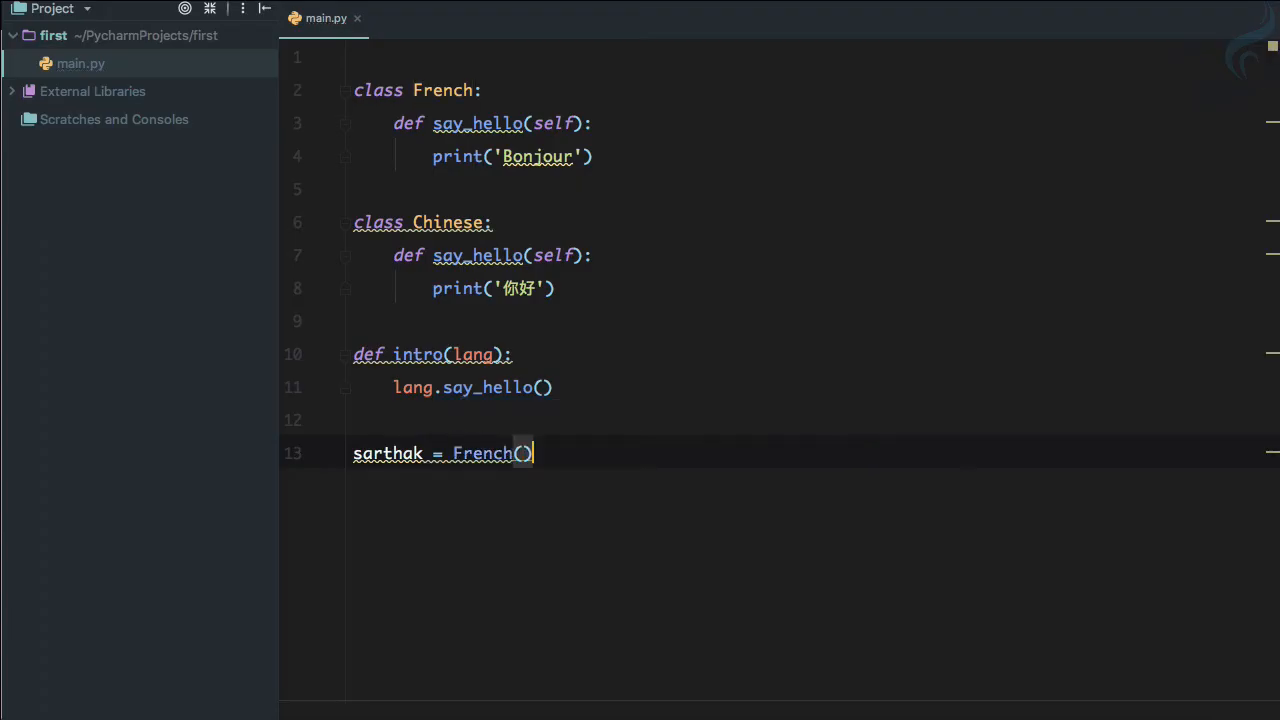
key("enter")
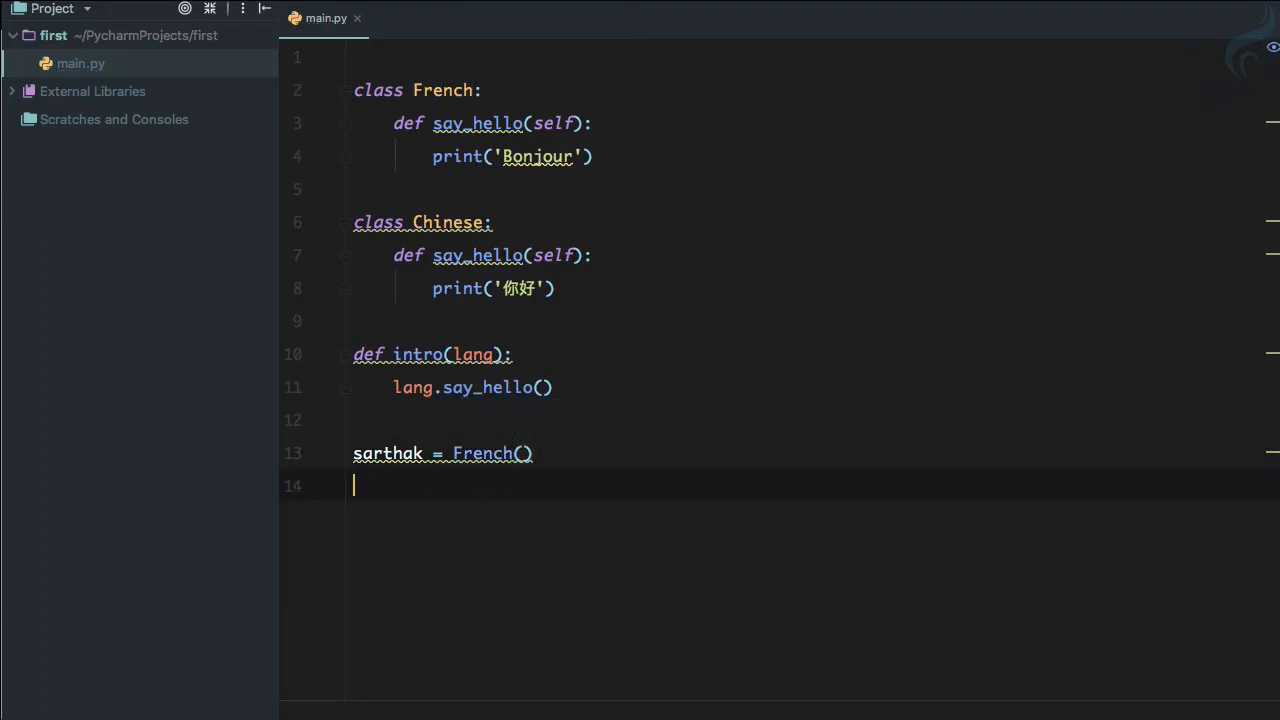
type("john")
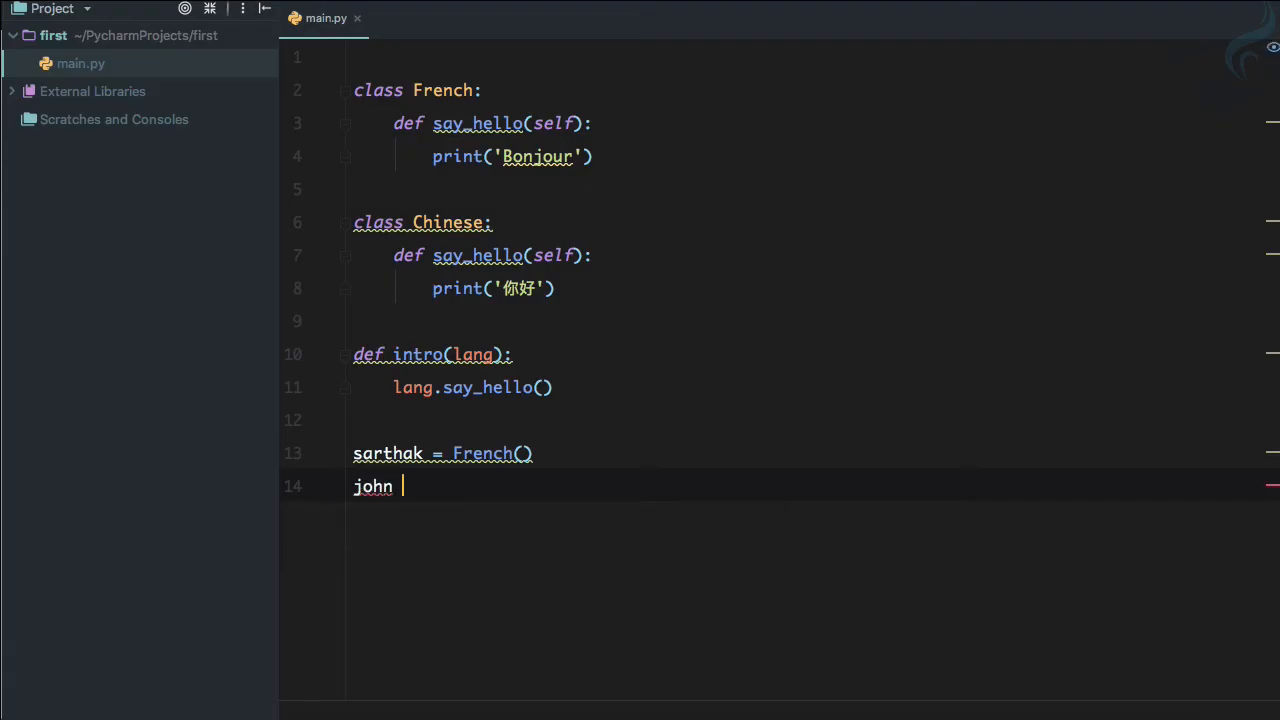
type("= chinese(")
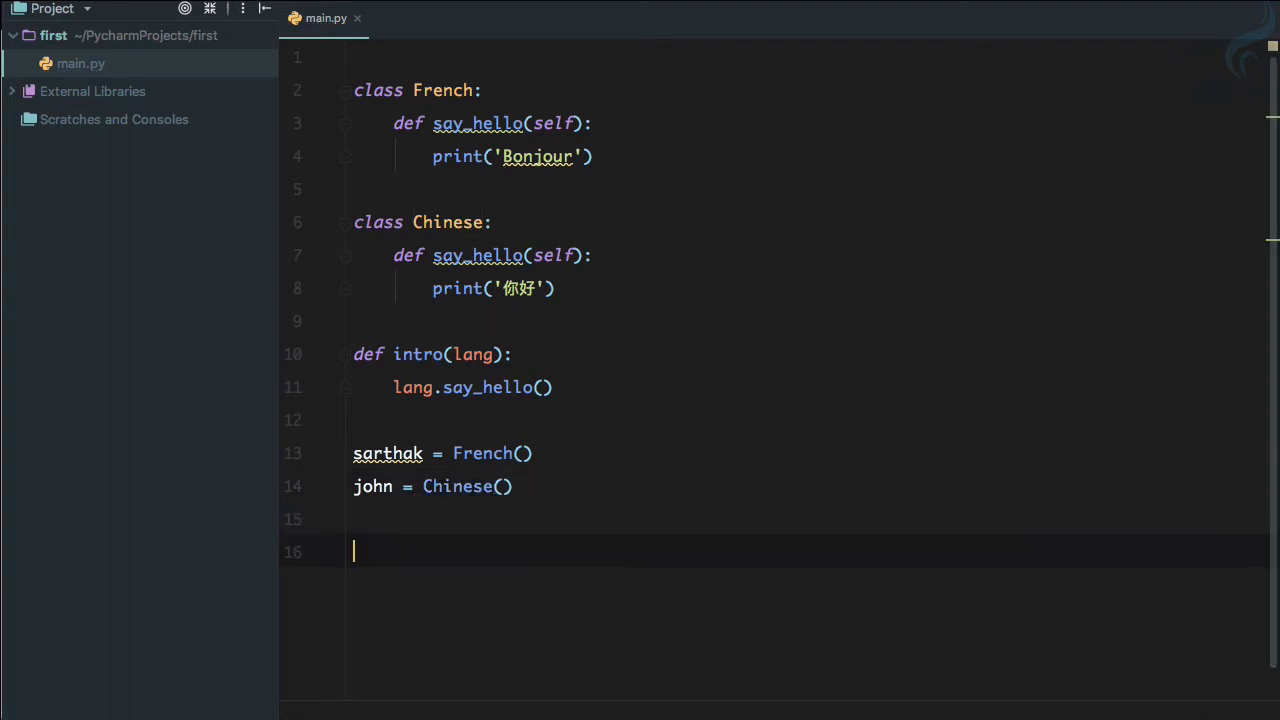
type("intro")
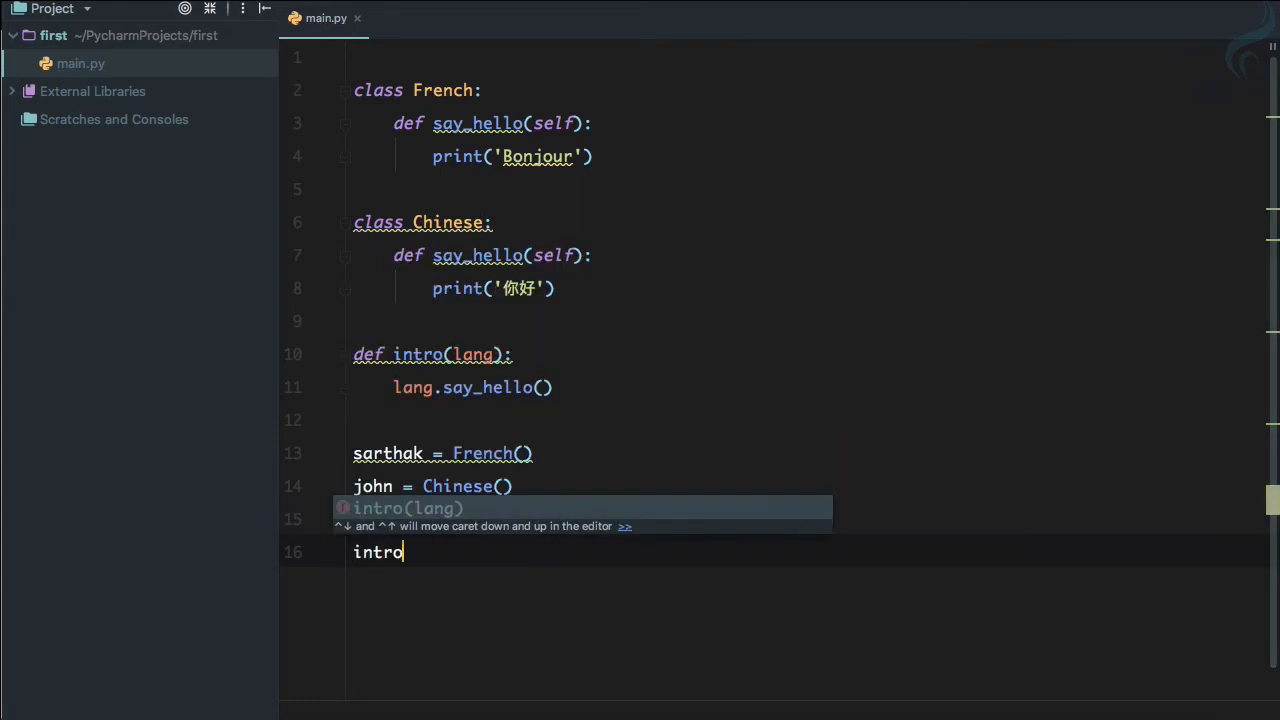
- Call intro(sarthak) using autocomplete and run main.py to print Bonjour
type("(sarth")
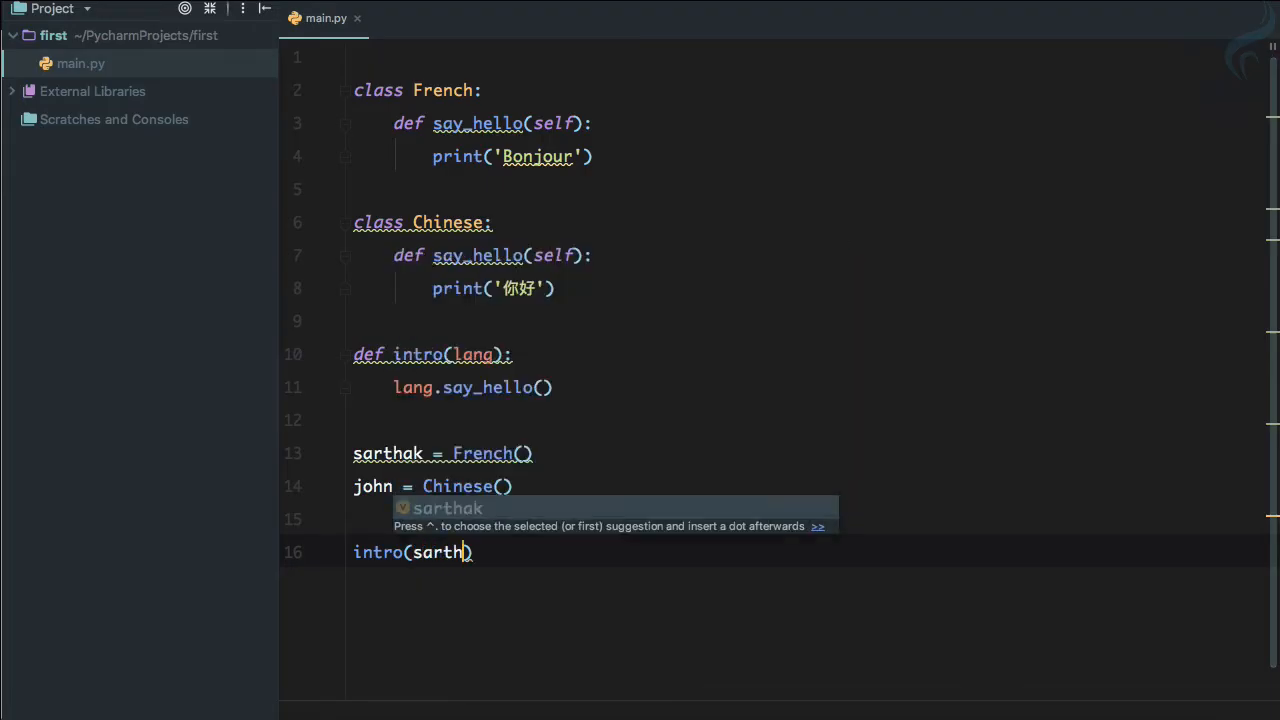
key("Tab")
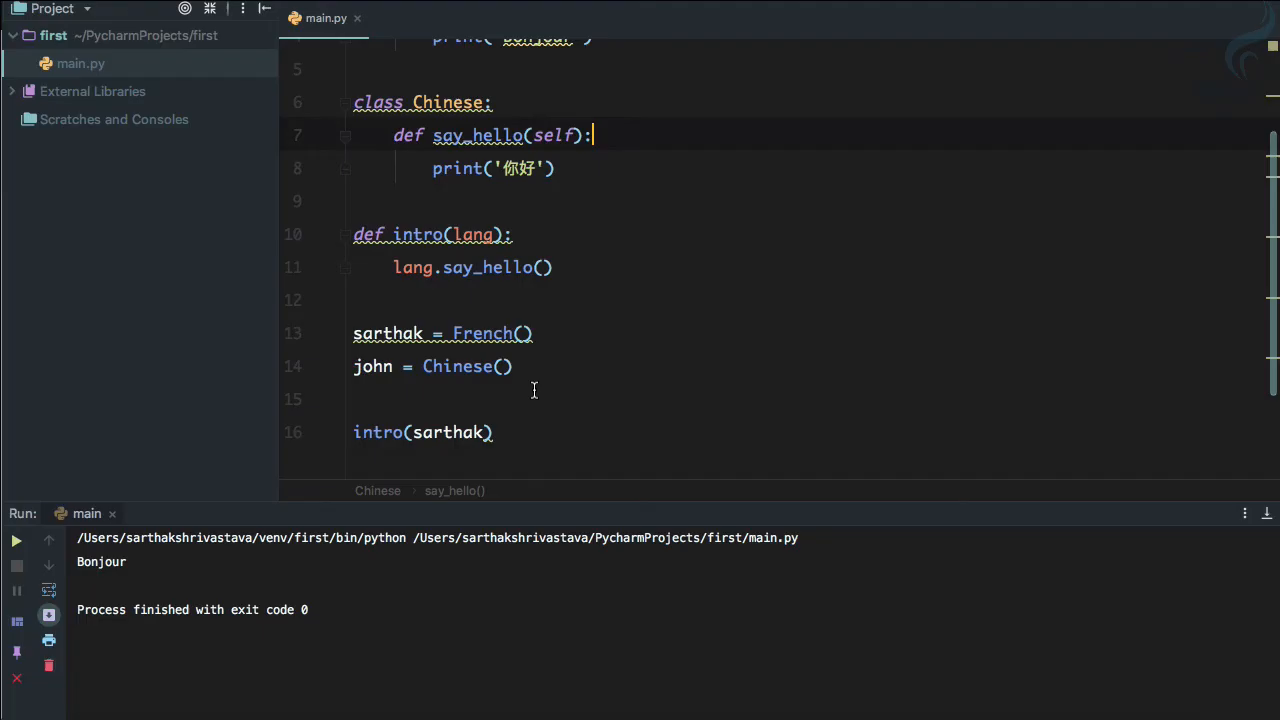
key("enter")
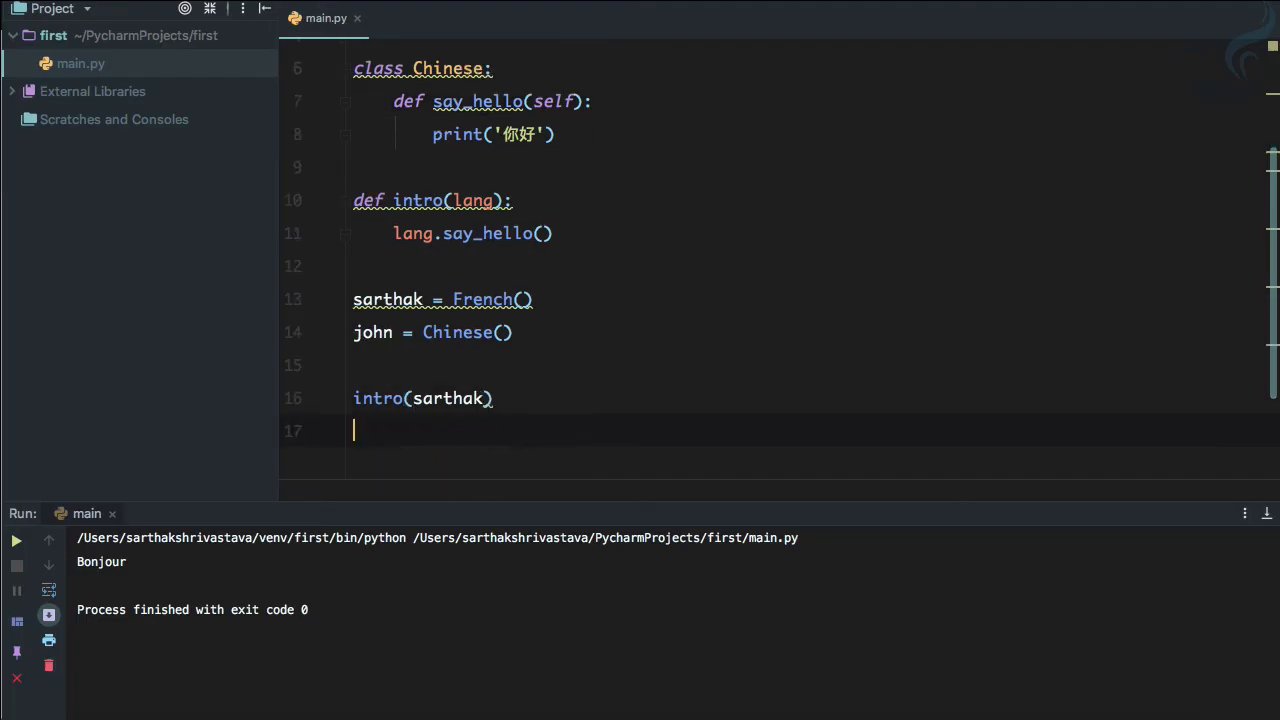
- Add intro(john) below intro(sarthak) and hide the Run tool window
type("intr")
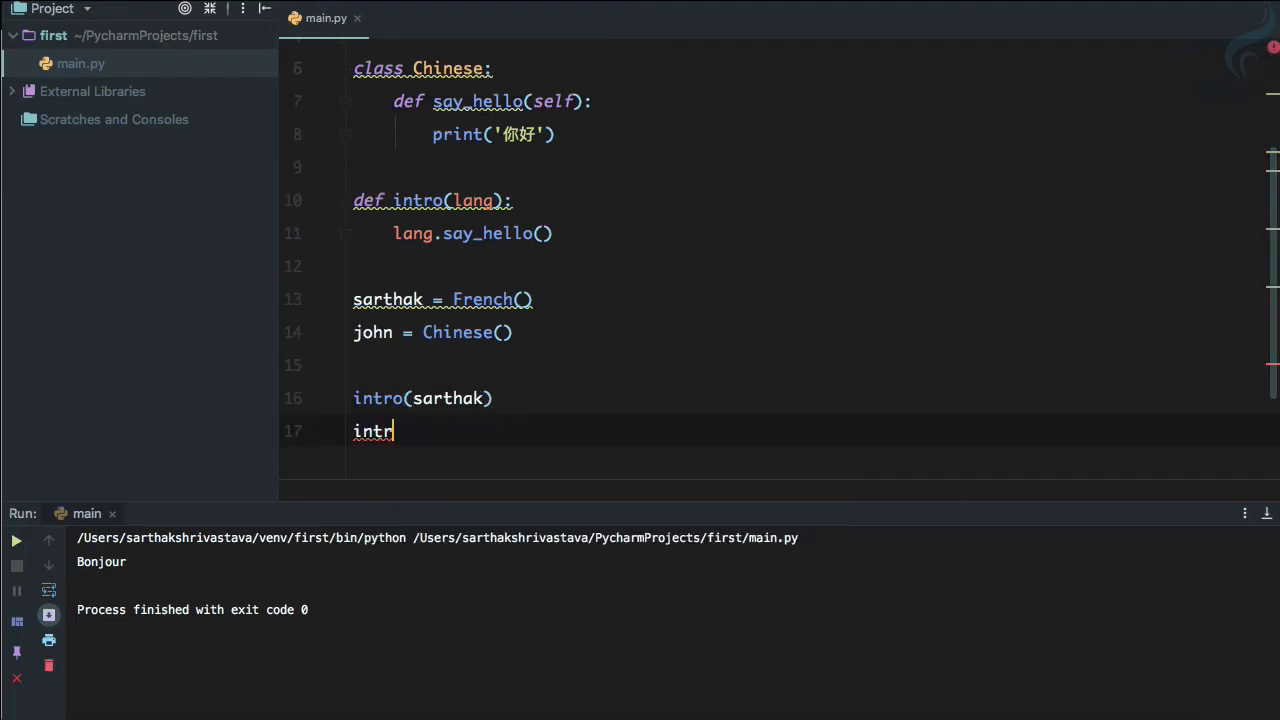
type("o(")
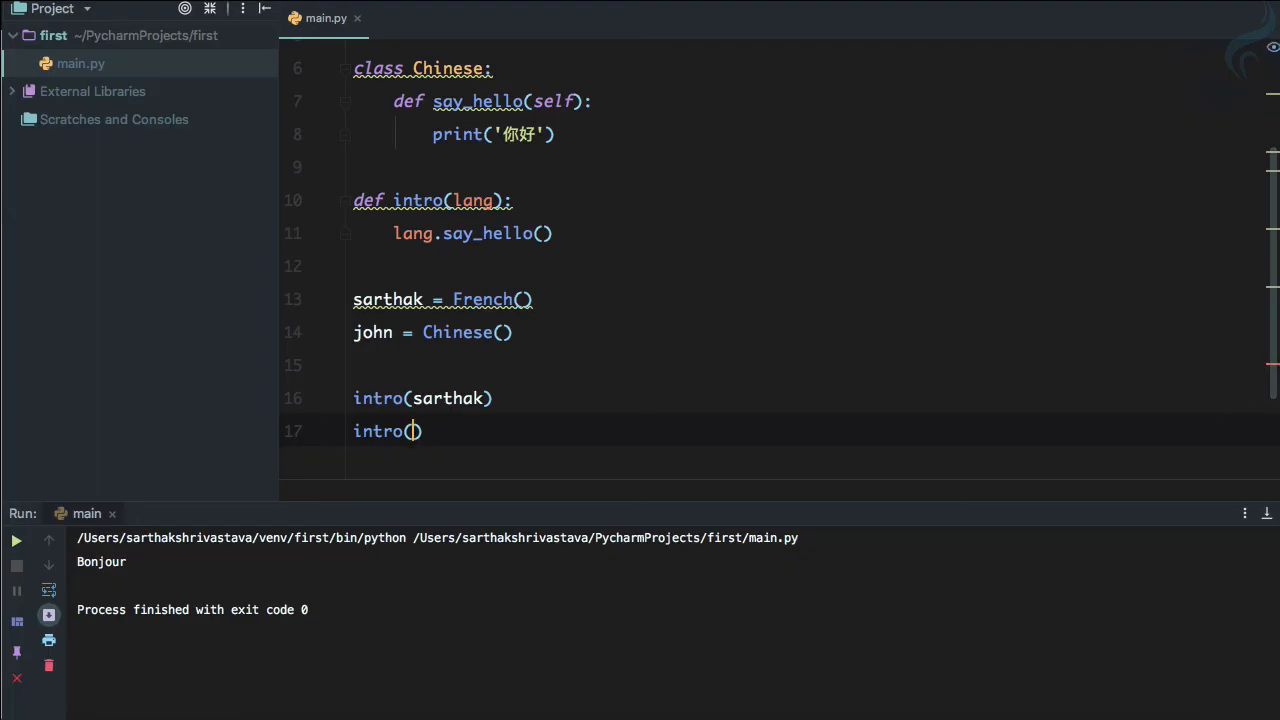
type("john")
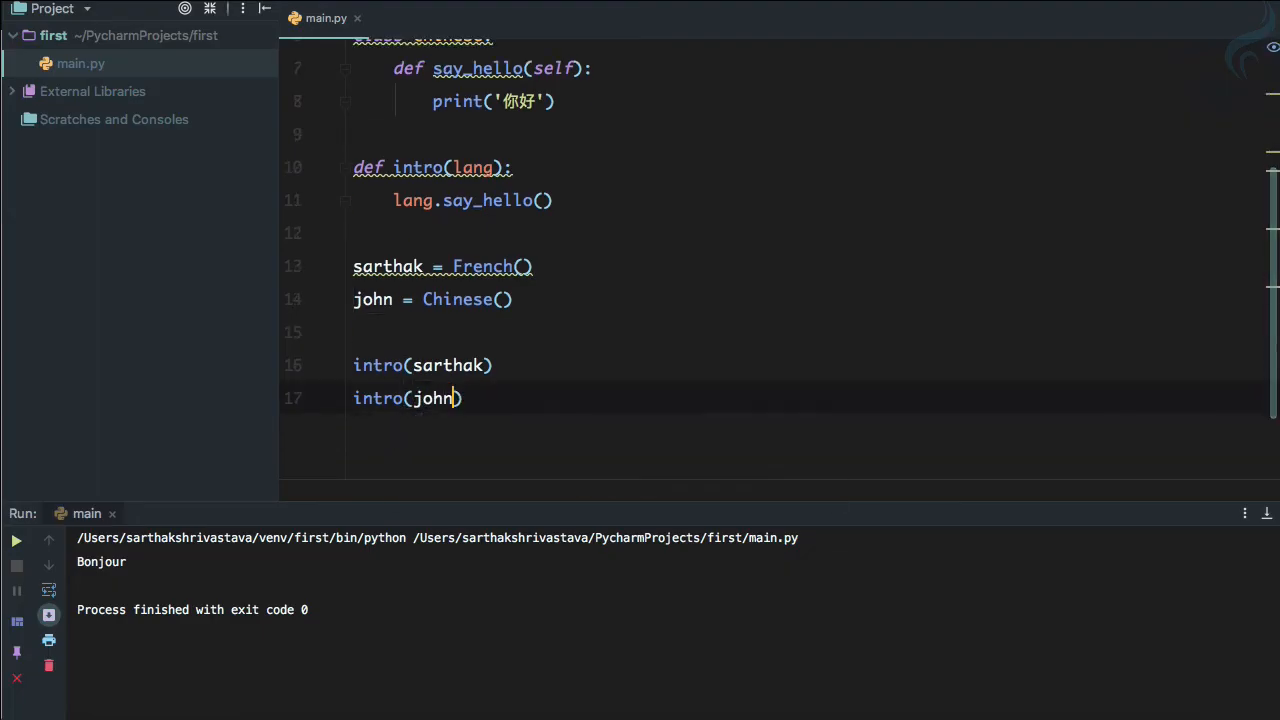
left_click(15, 540)
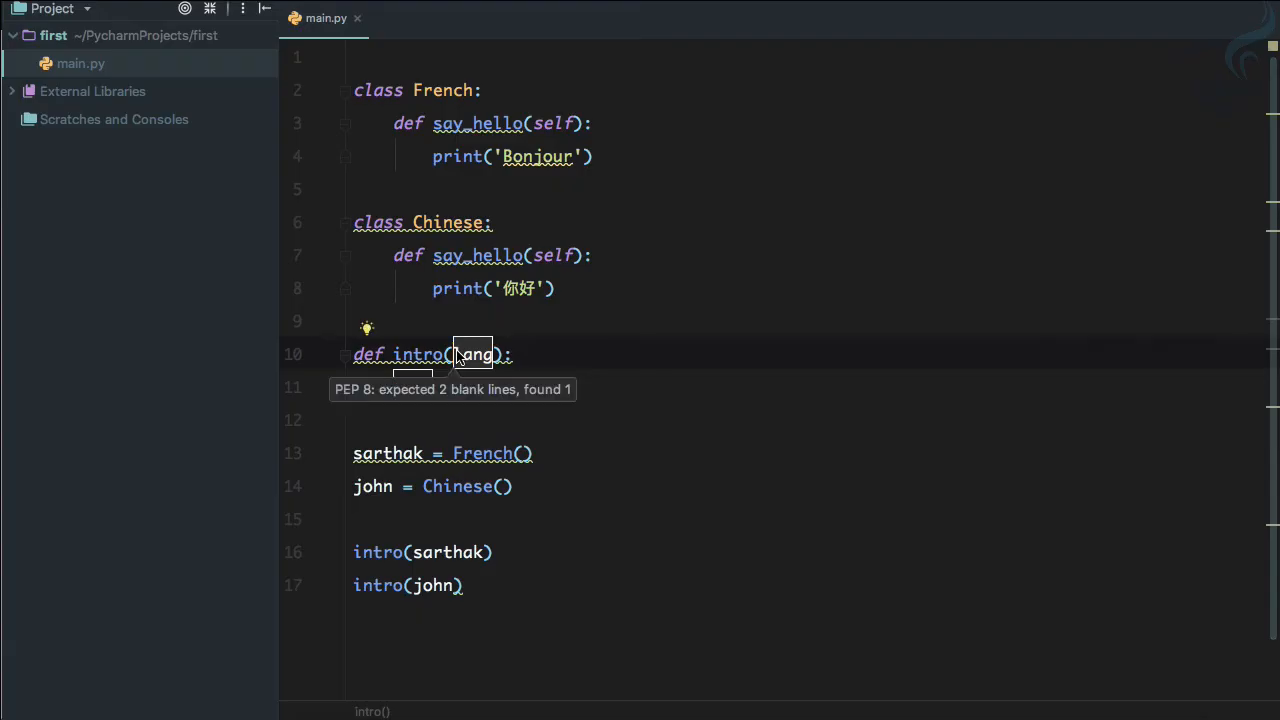
- Type lang.say_hello() into main.py
type("lang.say_hello()")
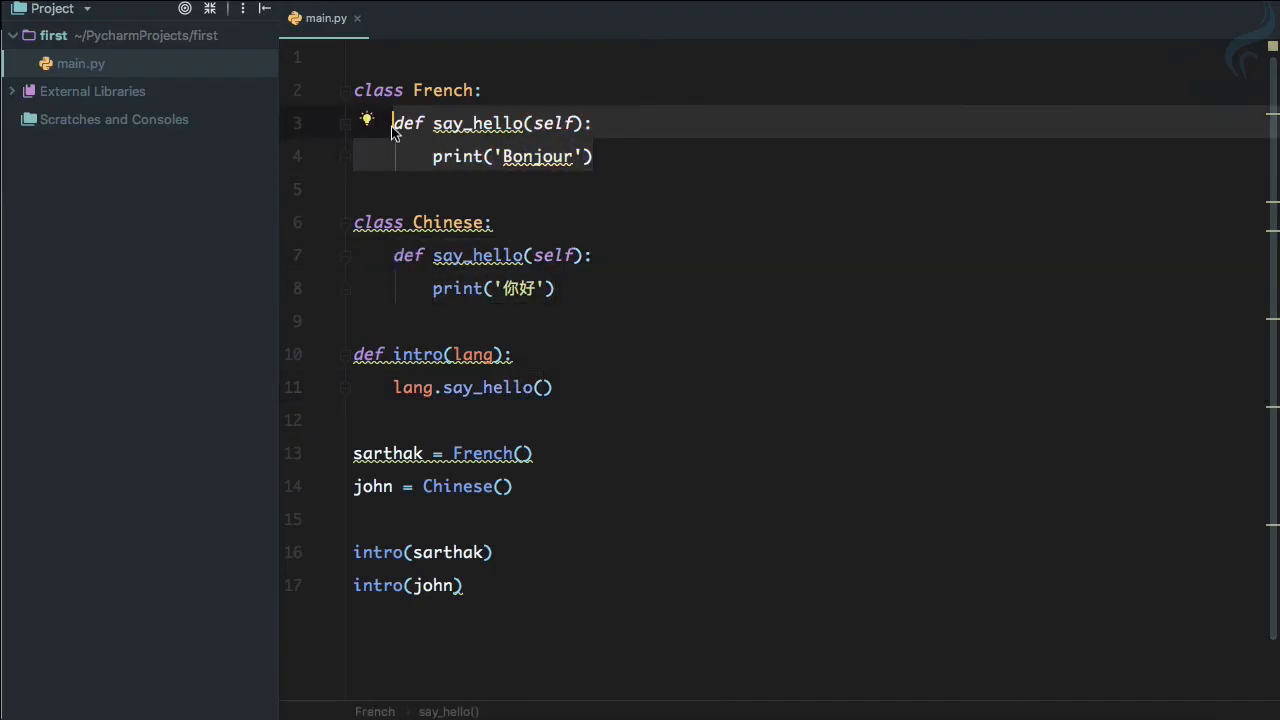
mouse_move(508, 404)
type("class")
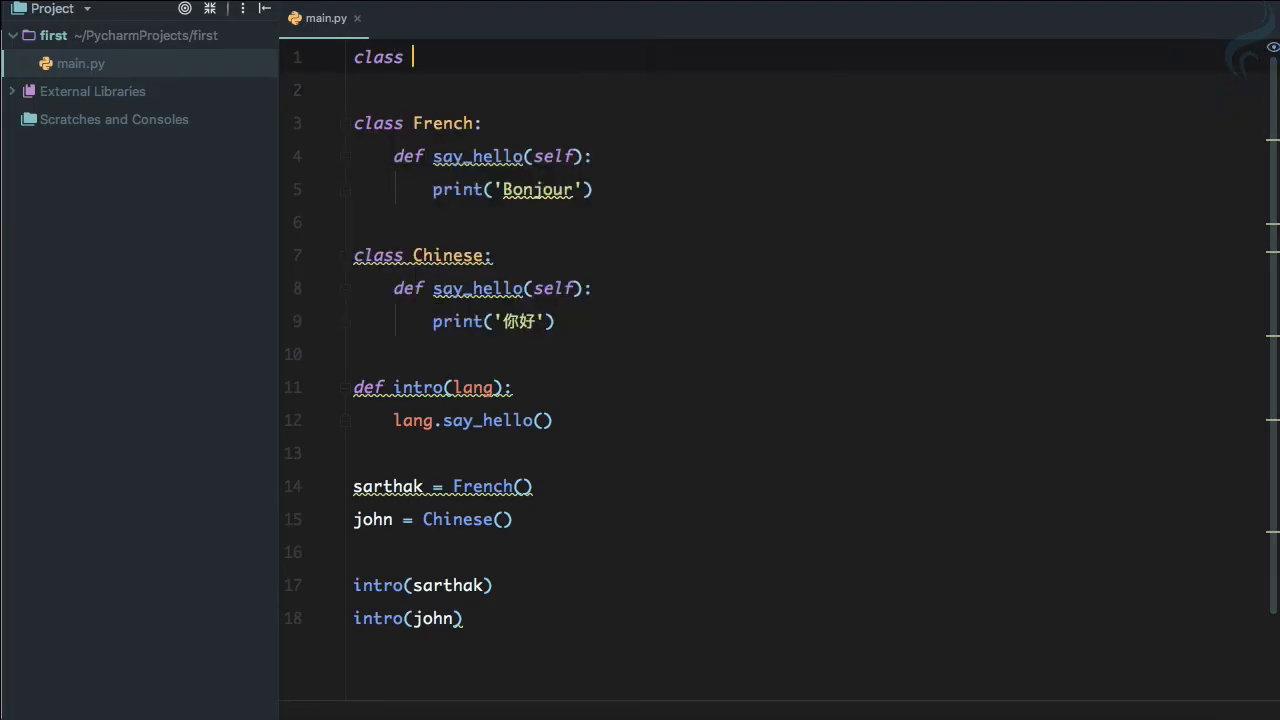
- Write class Language with say_hello(self) raising NotImplementedError('Please use say_hello class in child class')
type("Language:")
left_click(806, 90)
type("def")
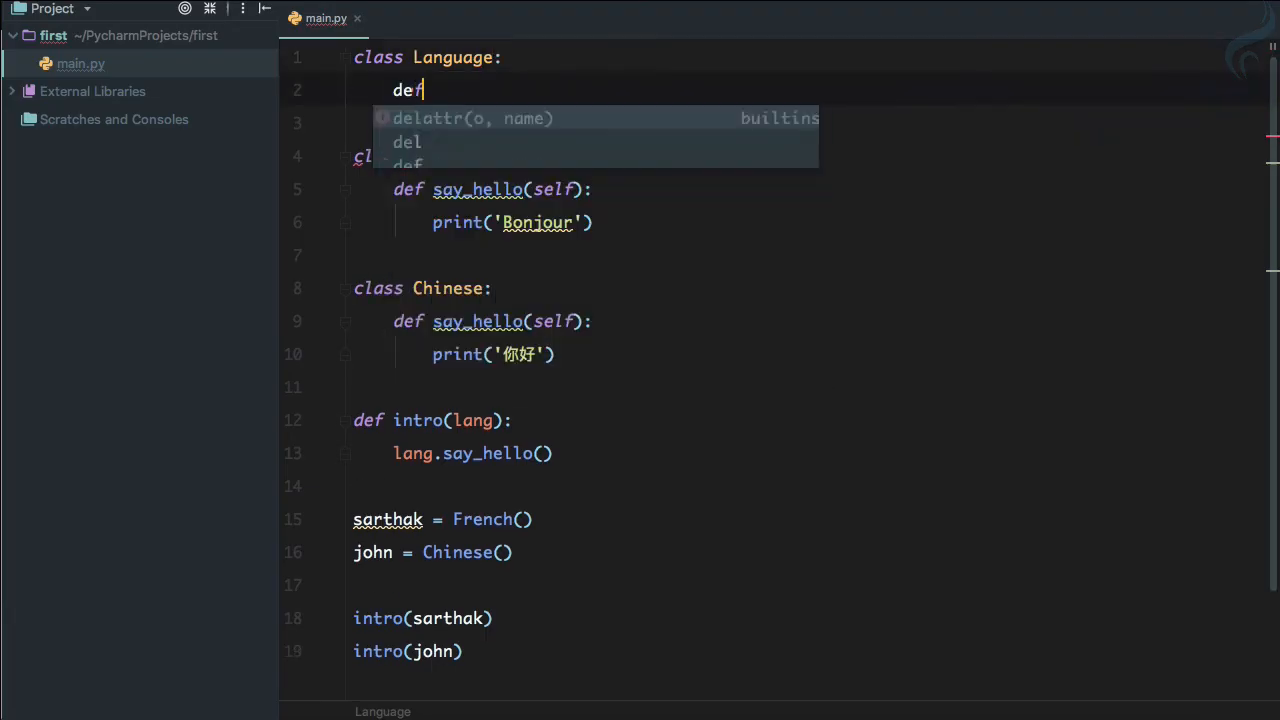
type("say")
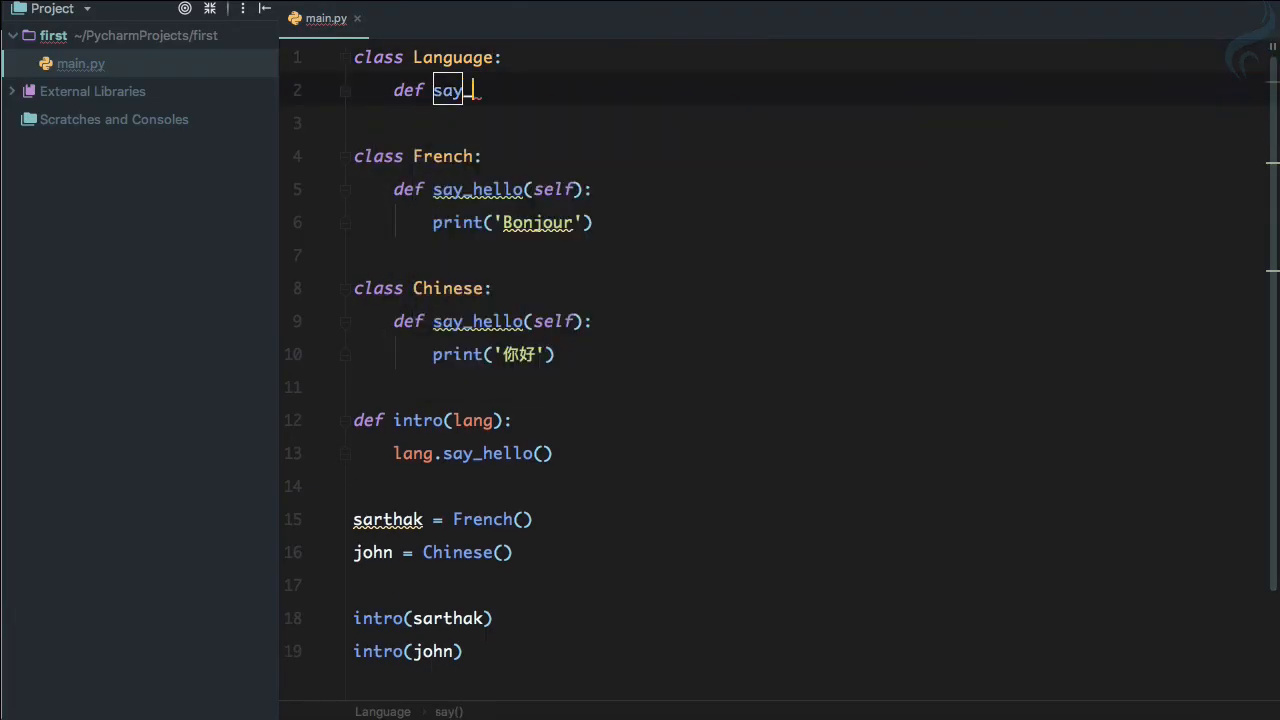
type("_hello")
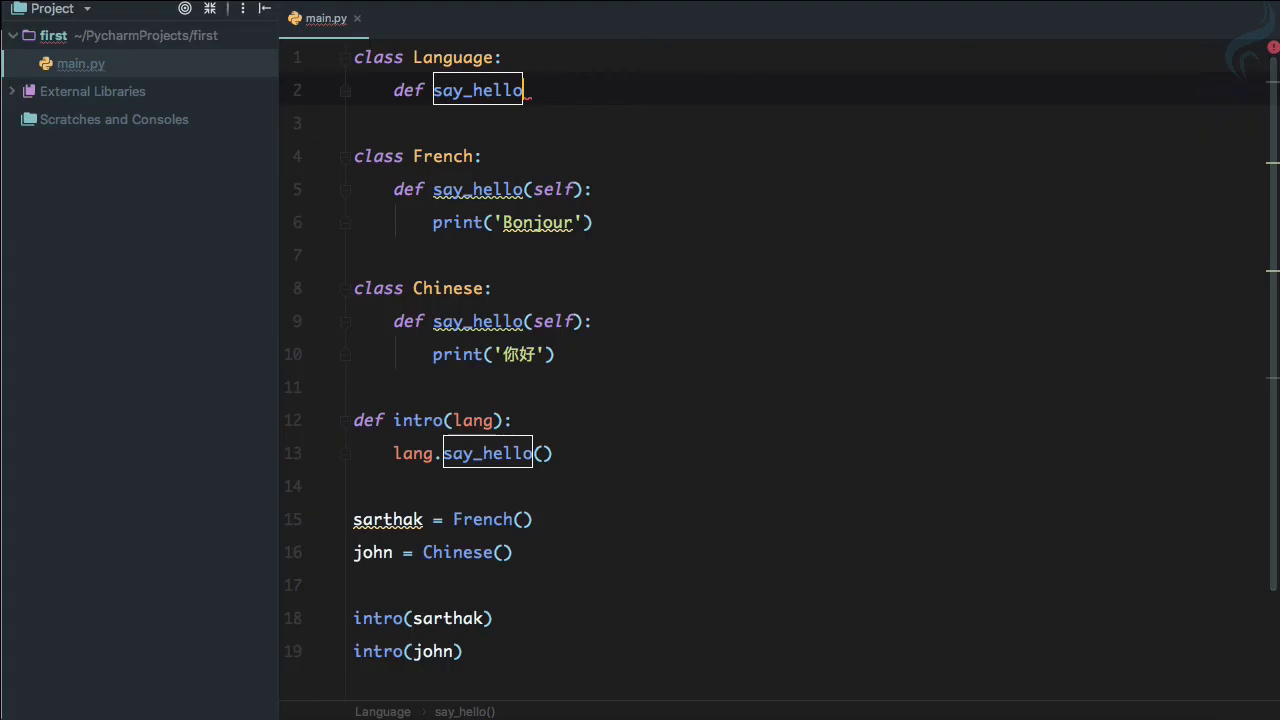
type("(self):")
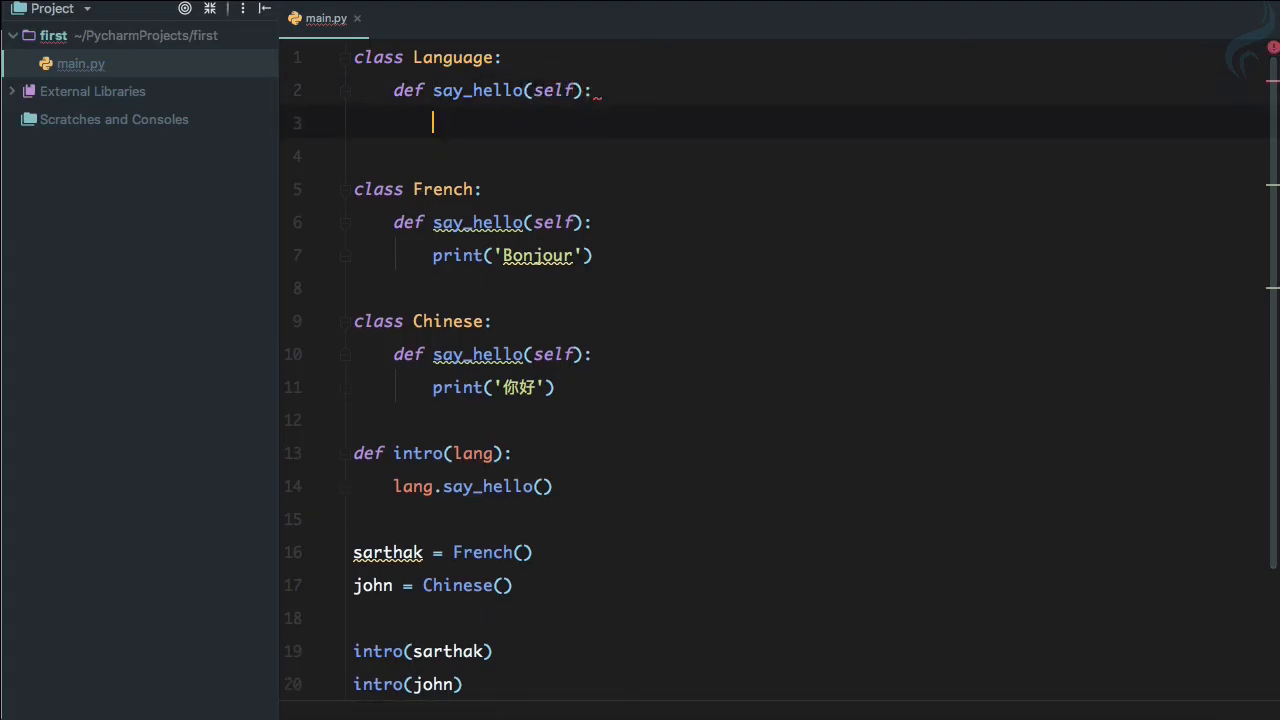
type("raise")
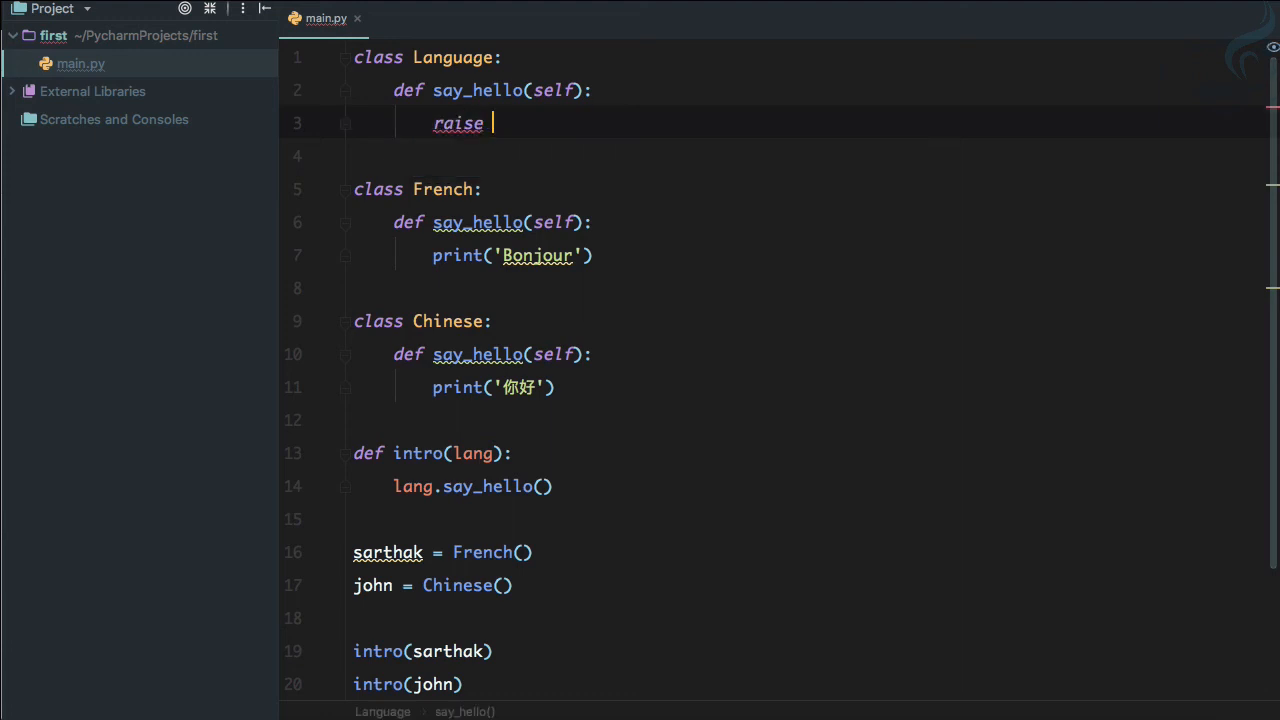
type("Not")
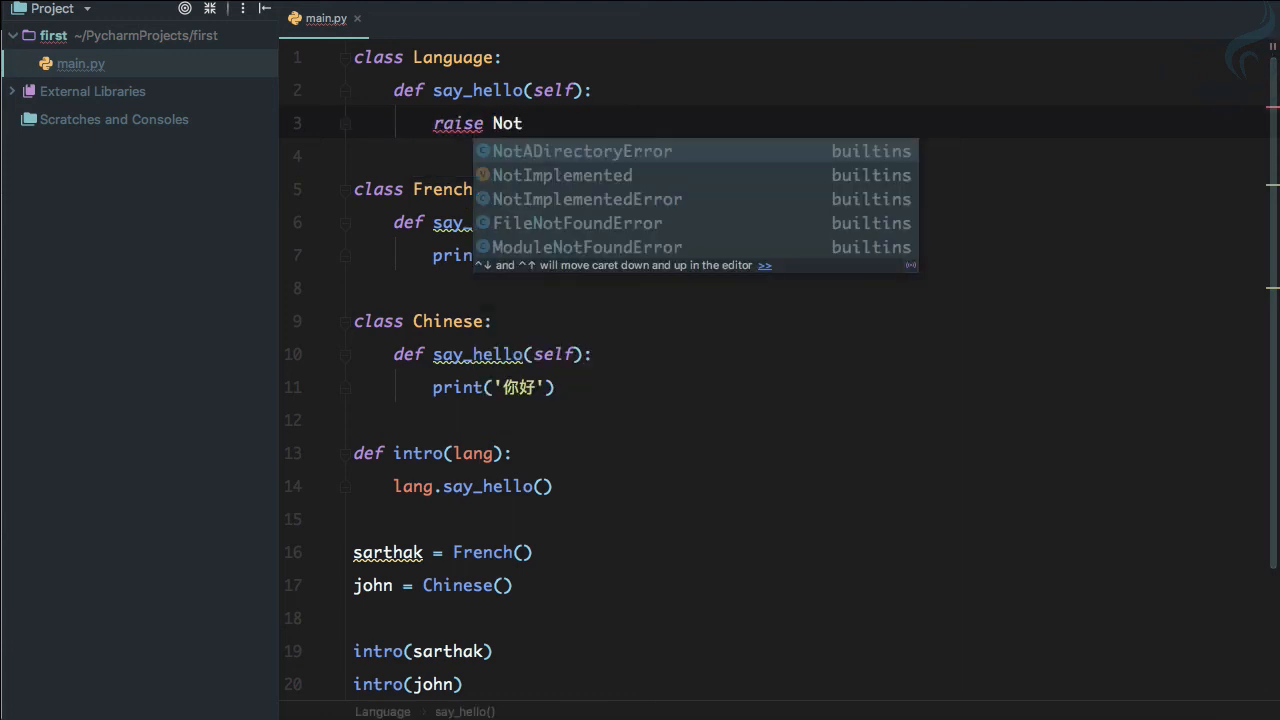
key("Down")
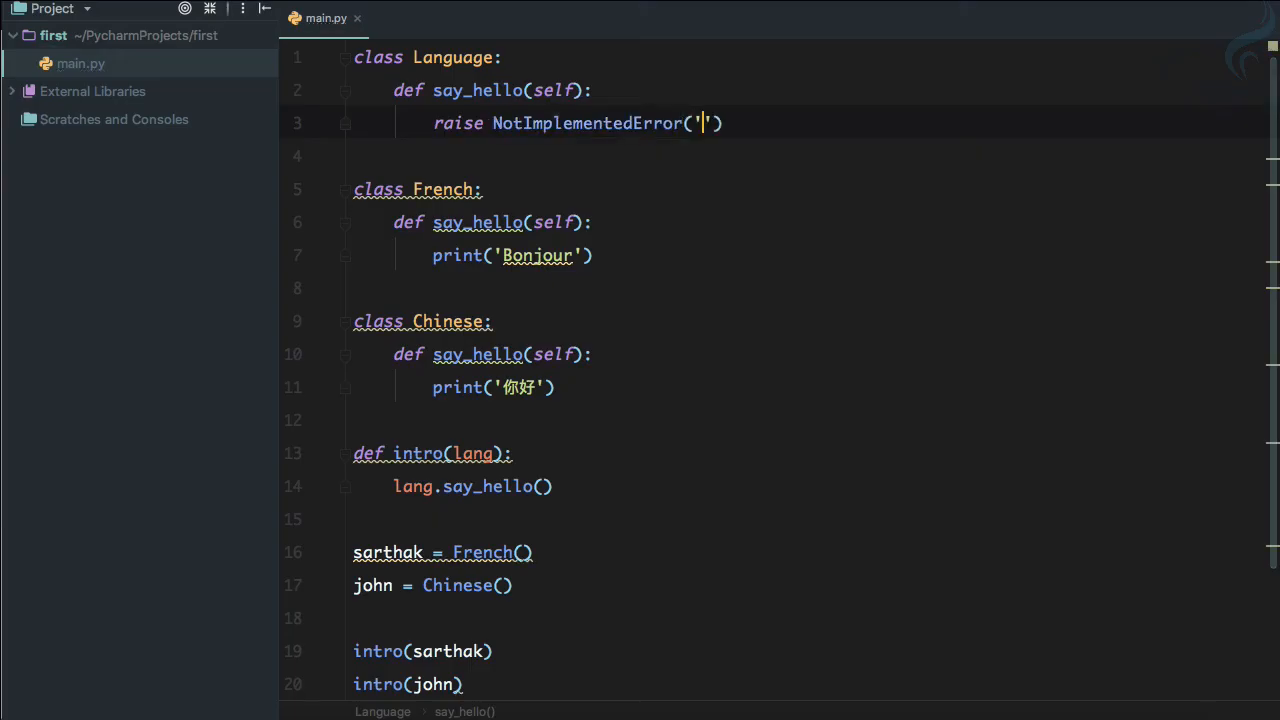
type("Please use")
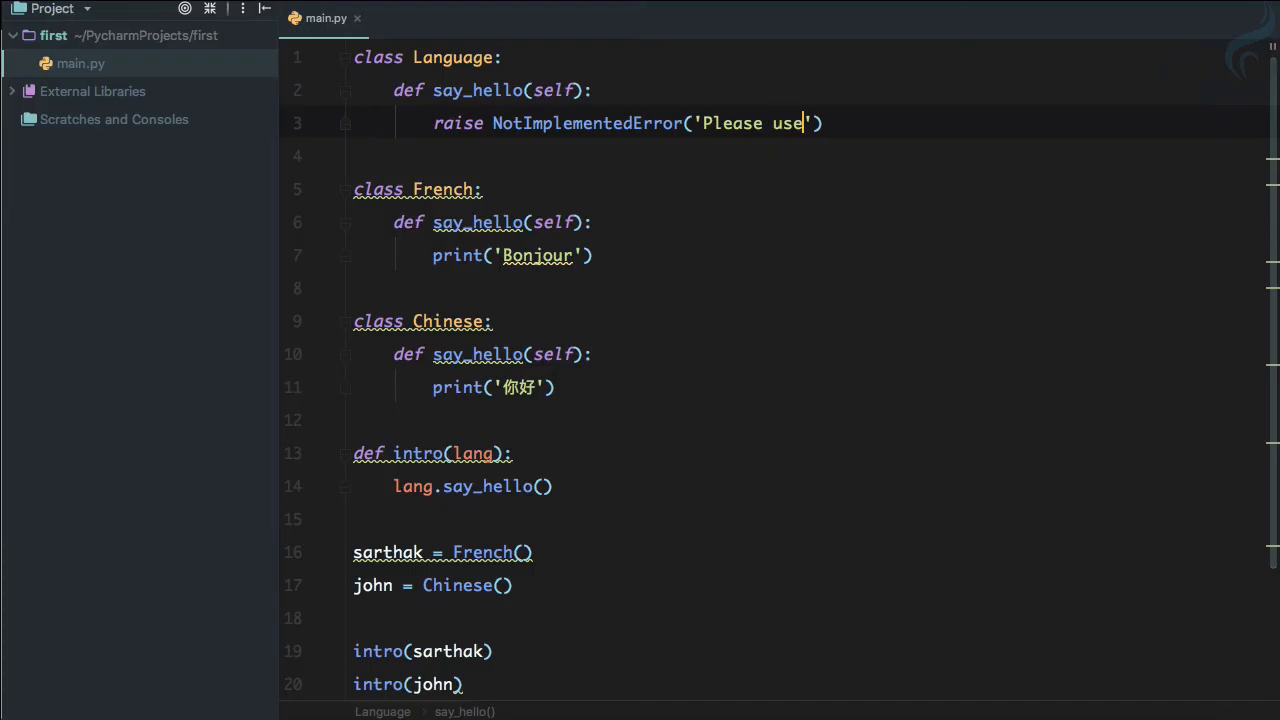
type("say_hello class in child")
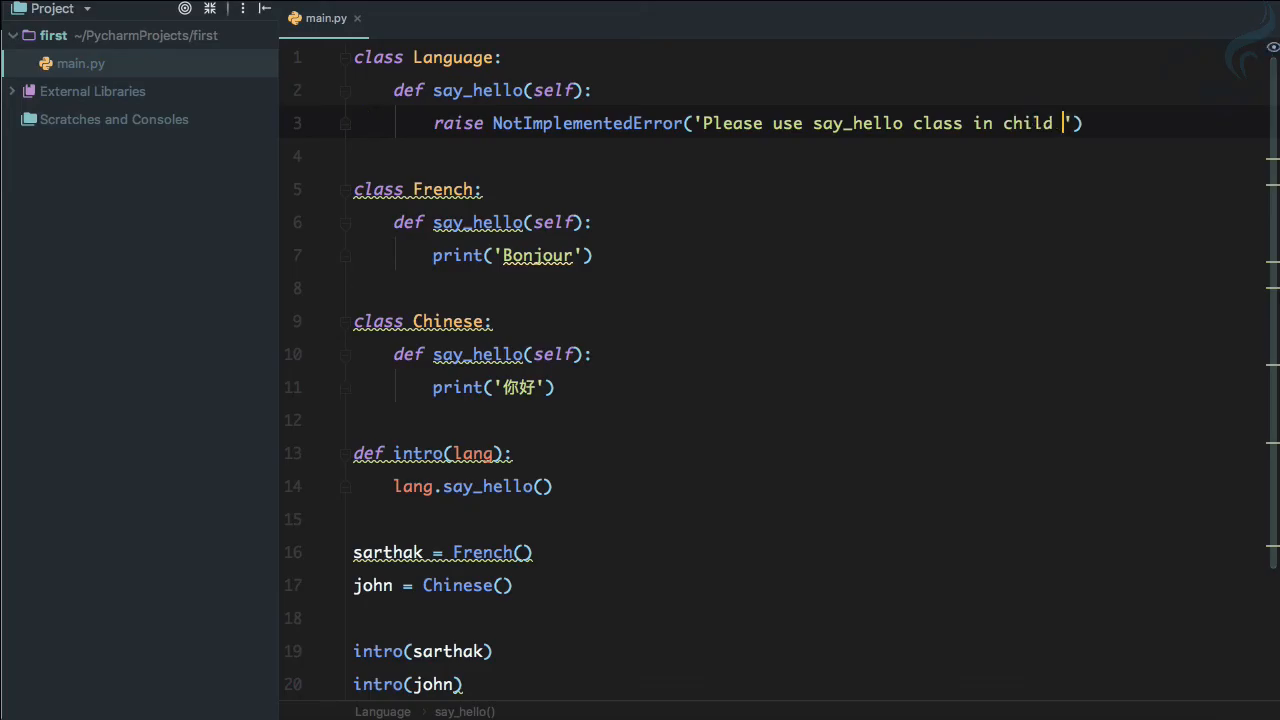
type("class")
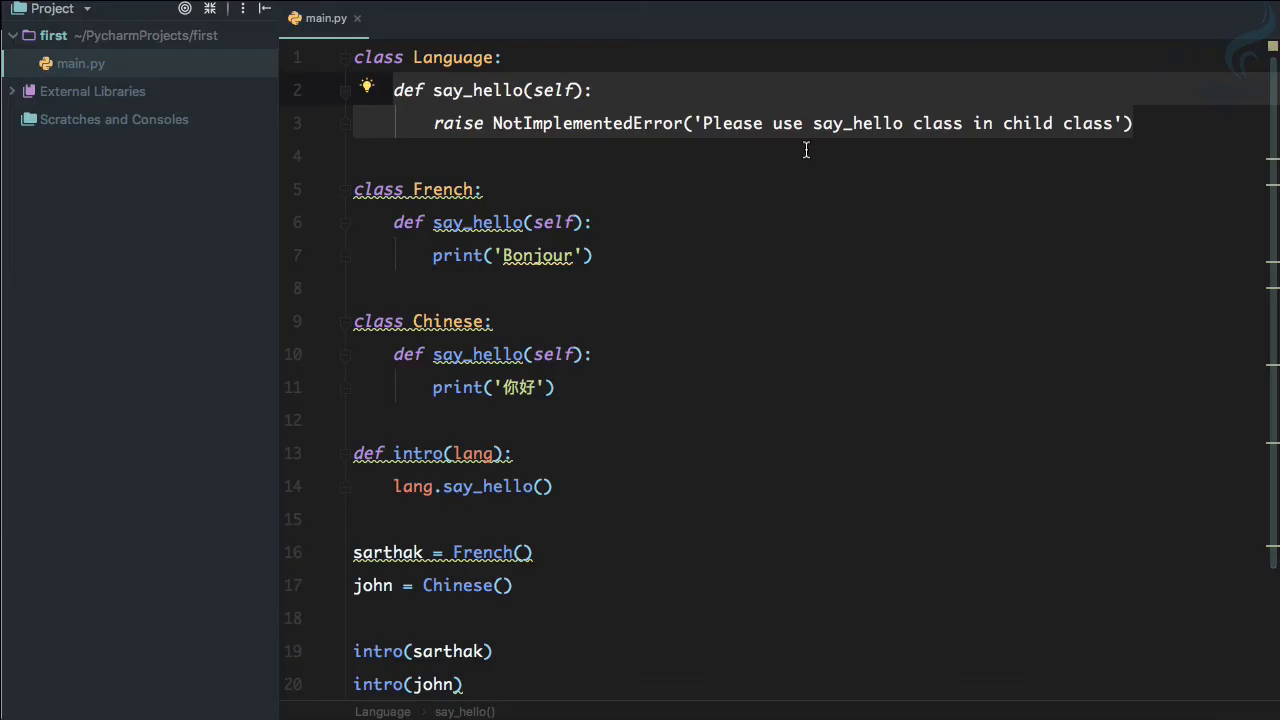
- Make French and Chinese inherit from Language, then go to French's say_hello method to remove it
type("Language)")
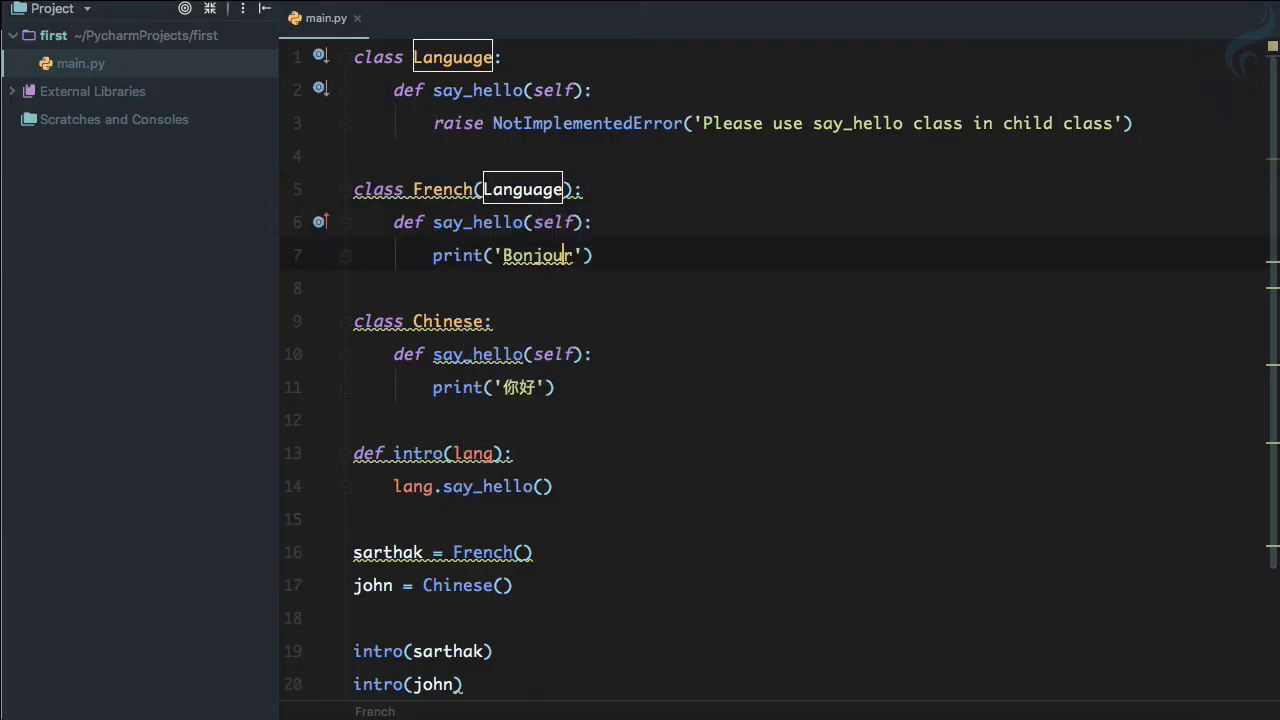
type("Language)")
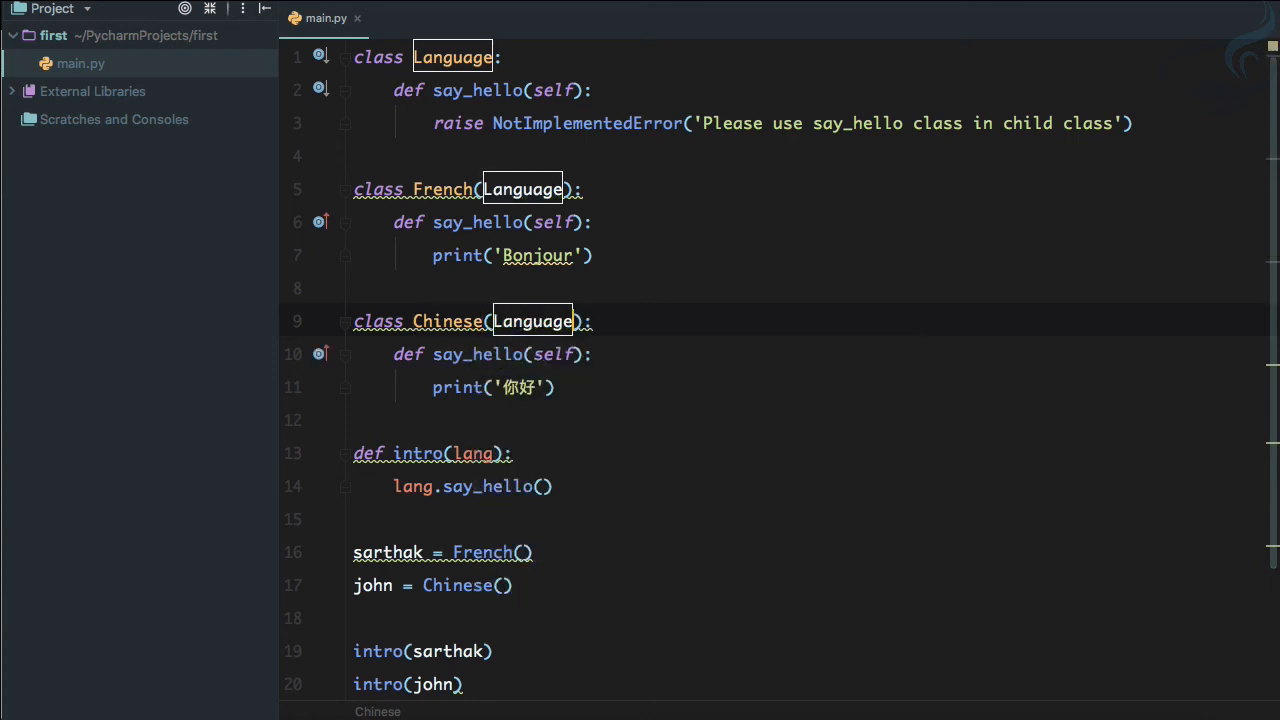
left_click(15, 540)
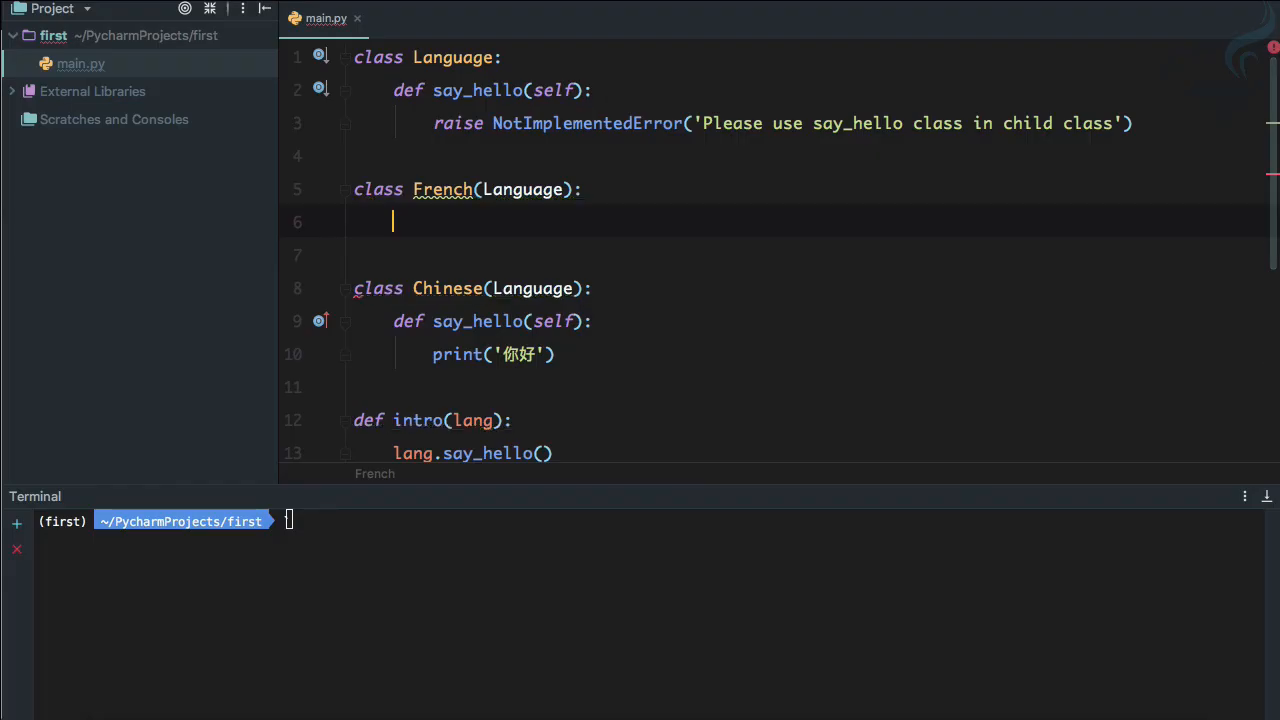
- Scroll to French's now-empty class body and start typing pass there
scroll("down", 3)
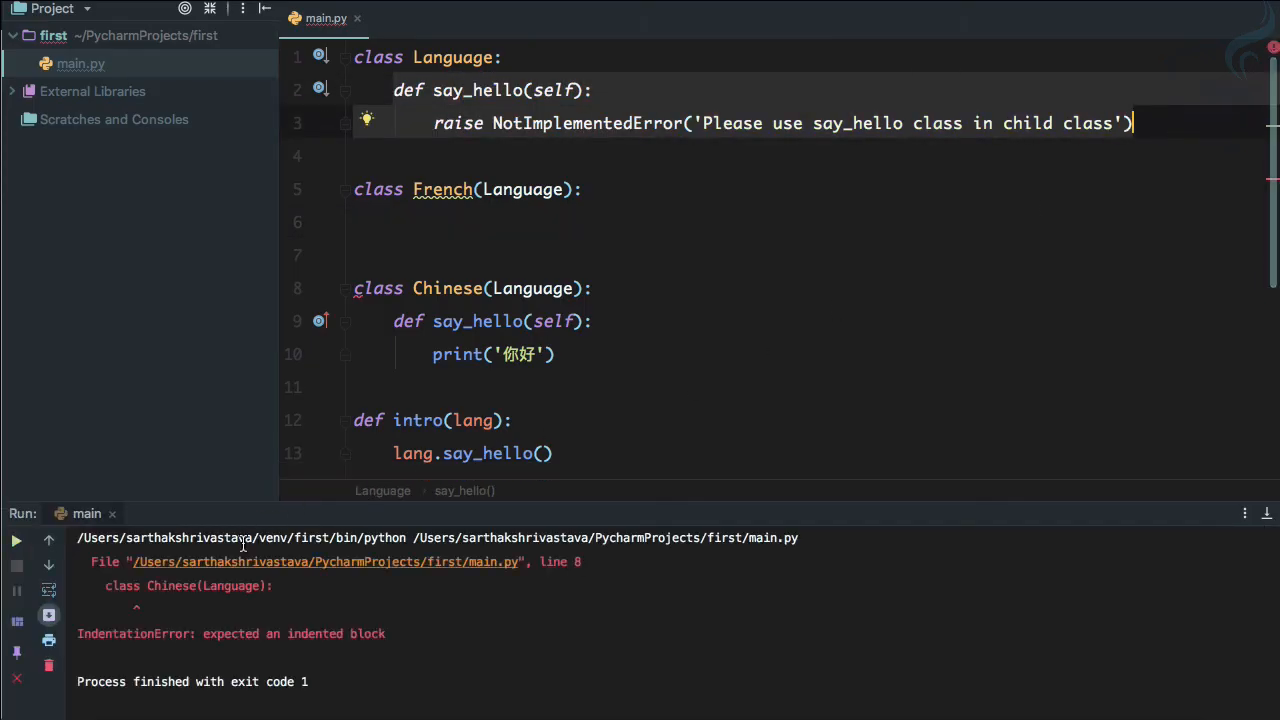
mouse_move(552, 243)
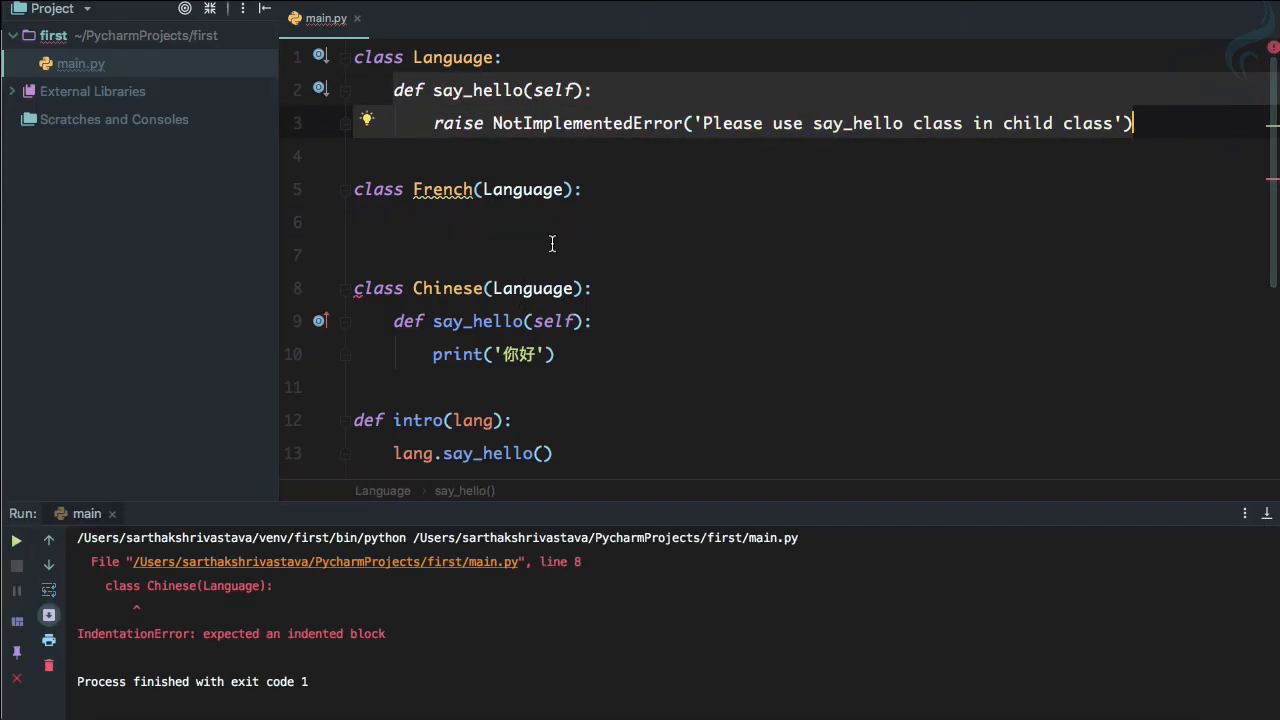
type("pass")
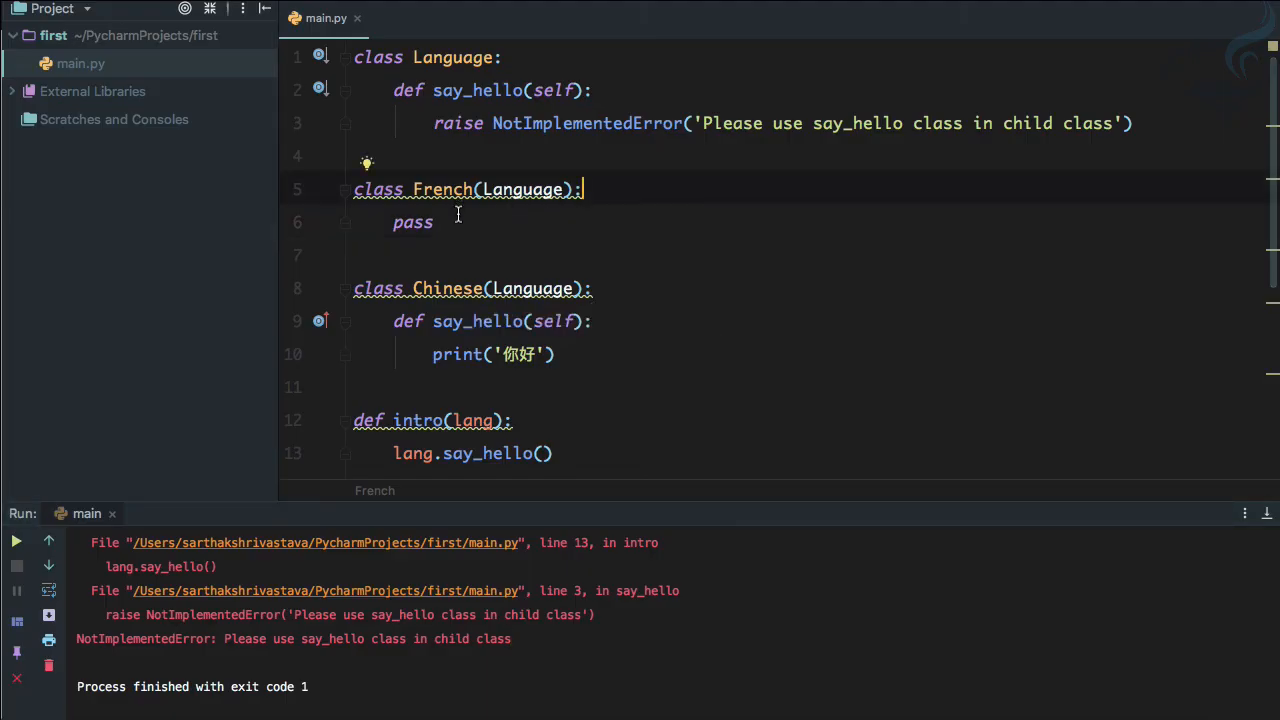
mouse_move(388, 90)
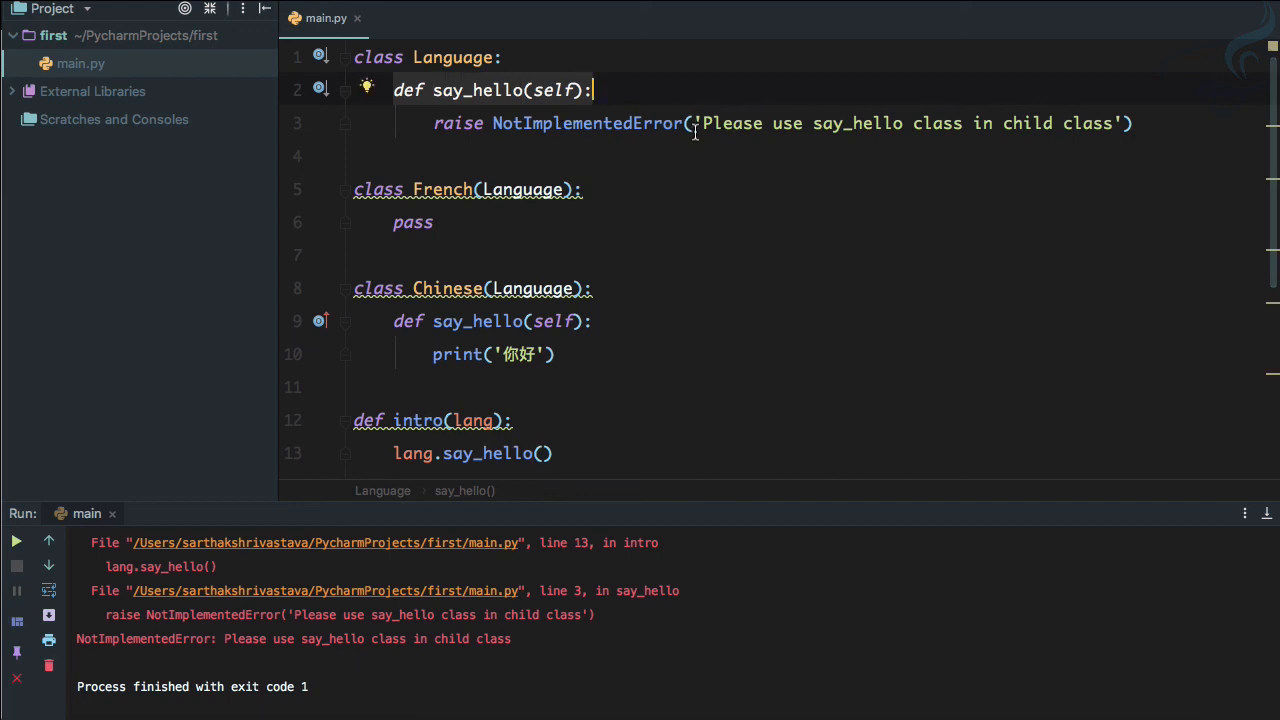
- Select the 'Please use say_hello class in child class' message in the raise line
double_click(905, 123)
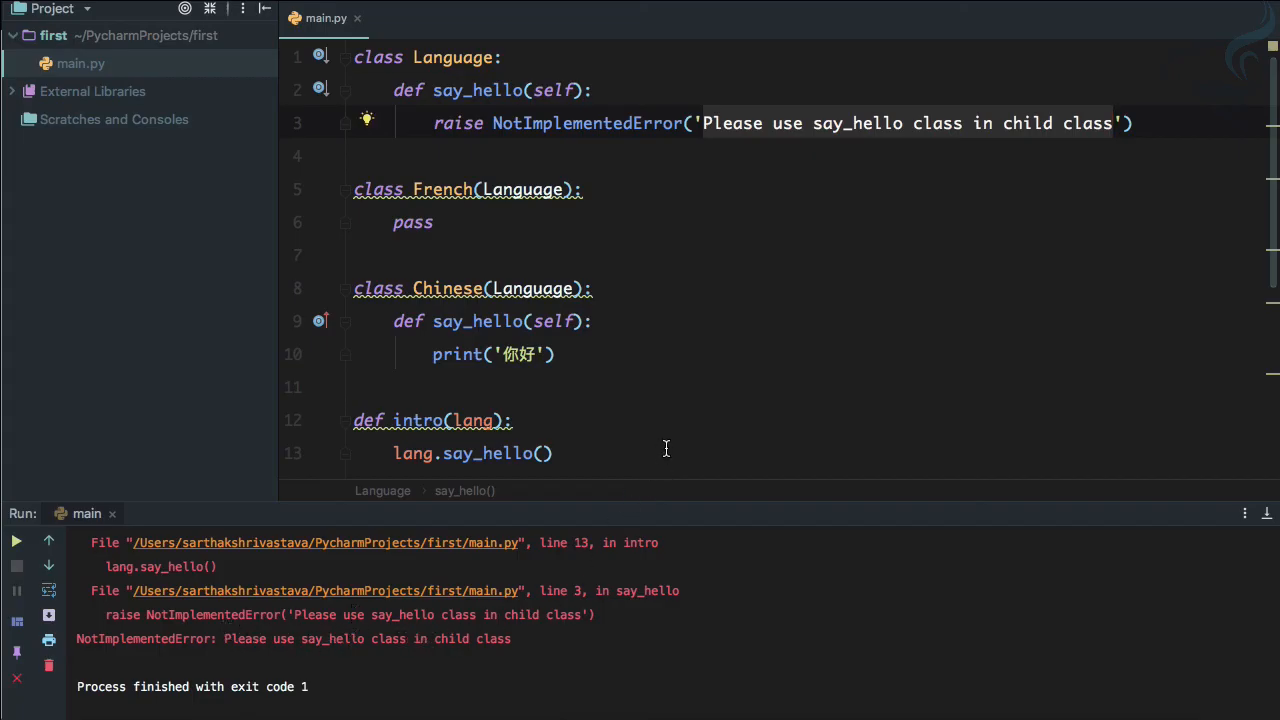
mouse_move(718, 381)
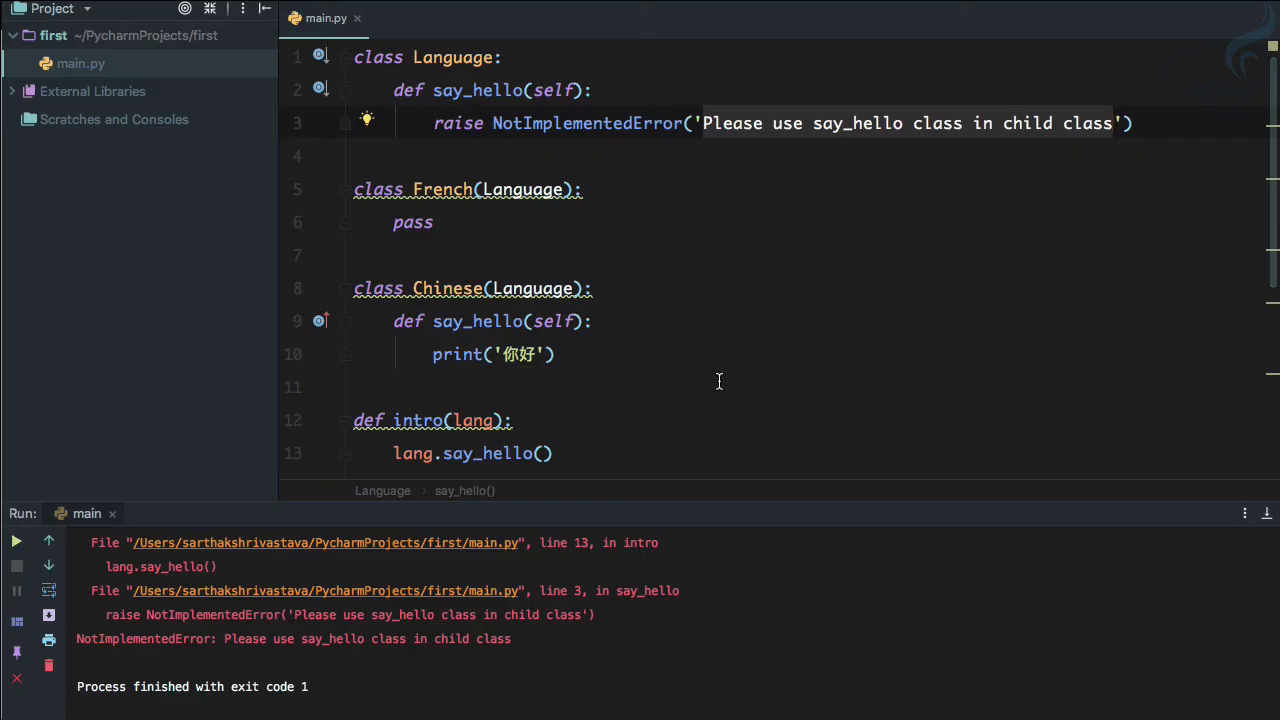